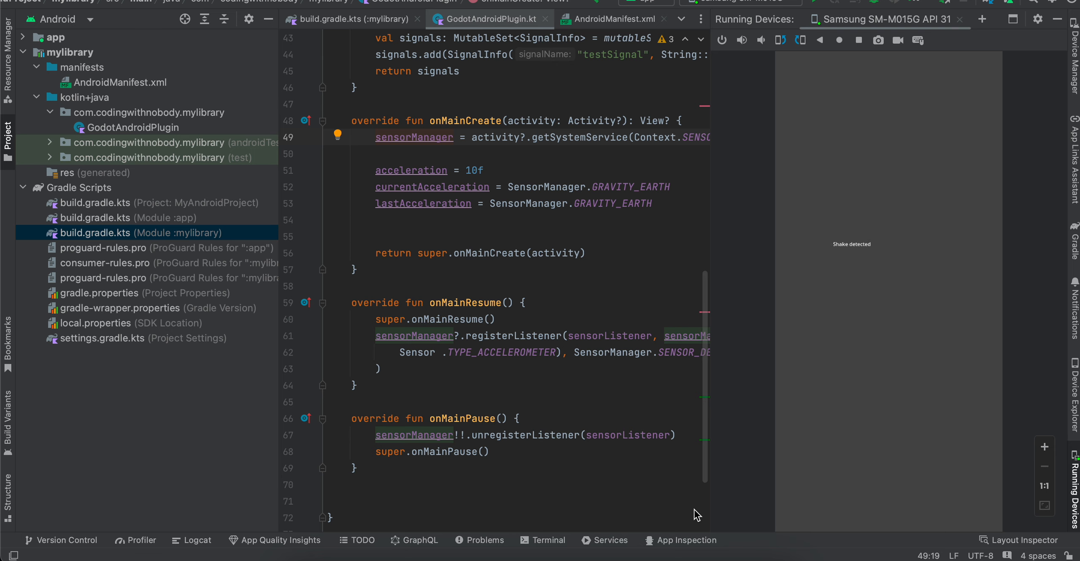
mouse_move(741, 508)
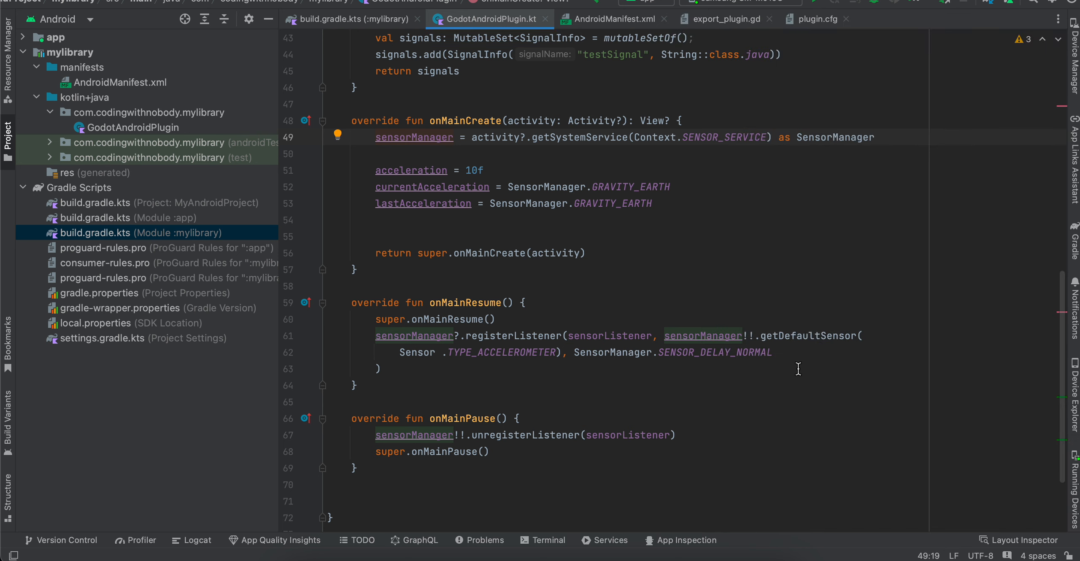
mouse_move(261, 40)
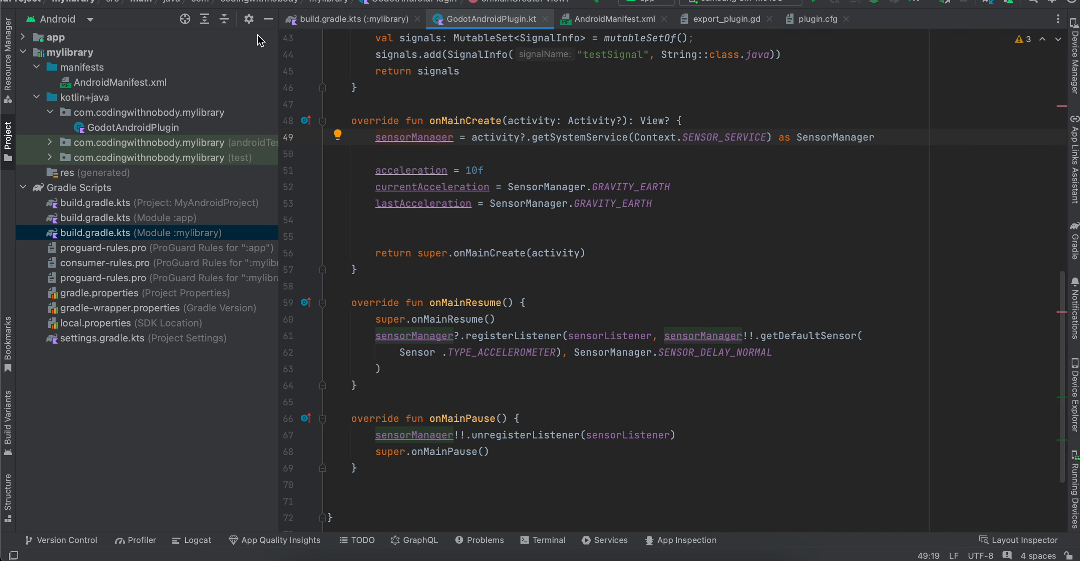
mouse_move(105, 20)
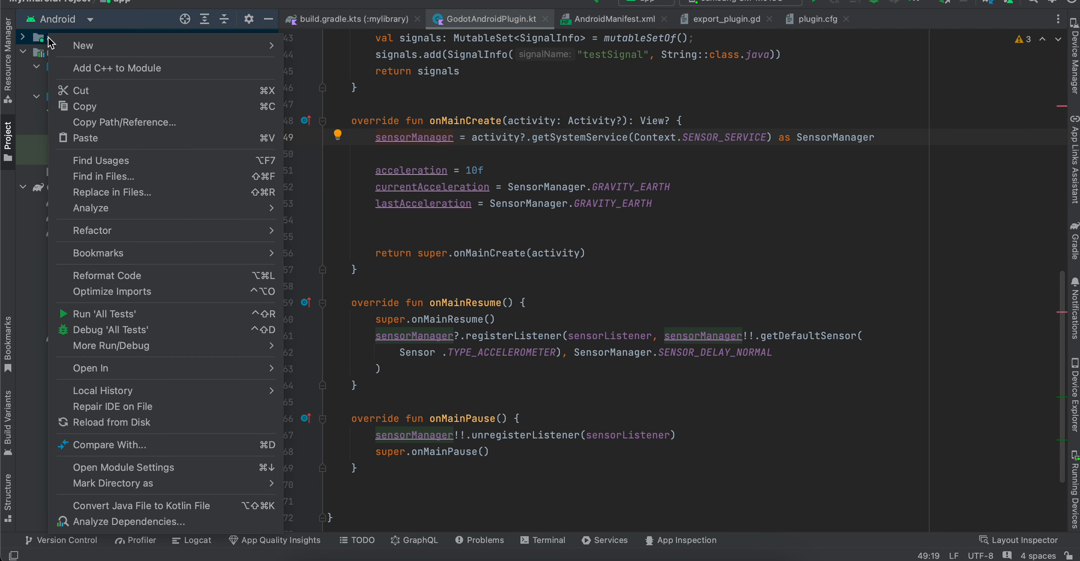
left_click(82, 45)
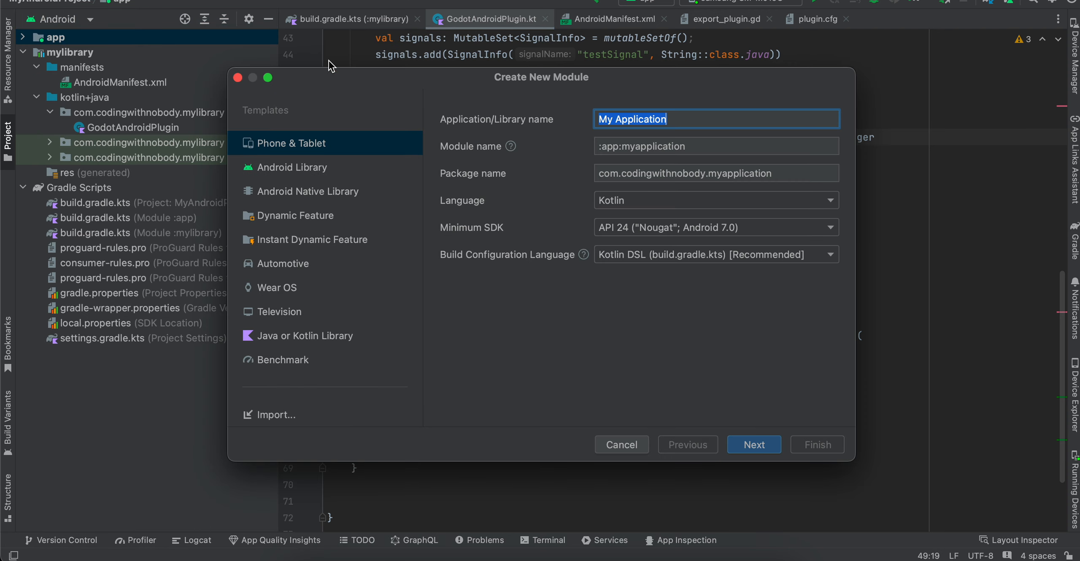
left_click(293, 167)
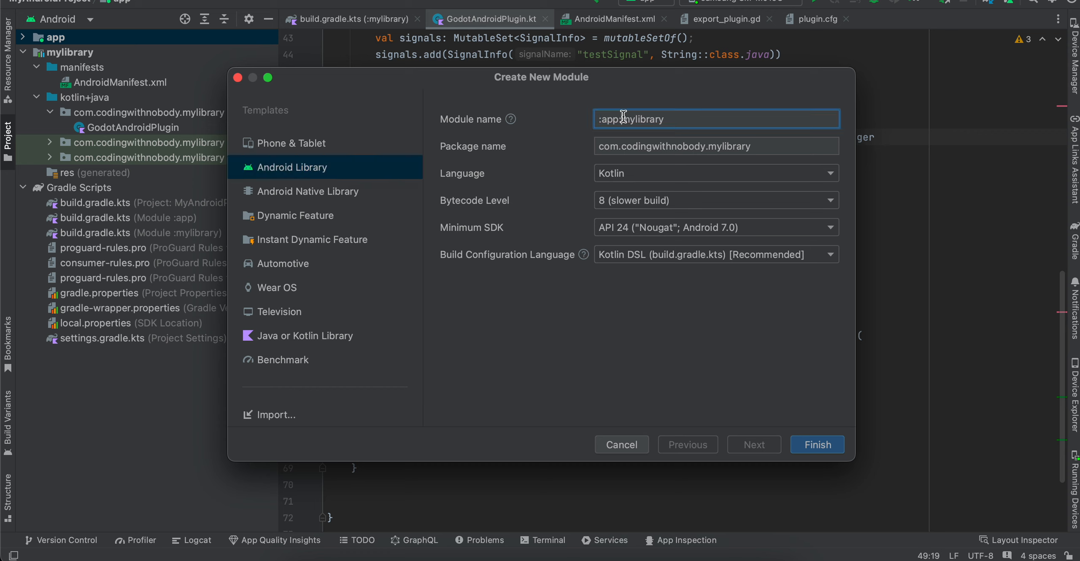
type("mylibrary")
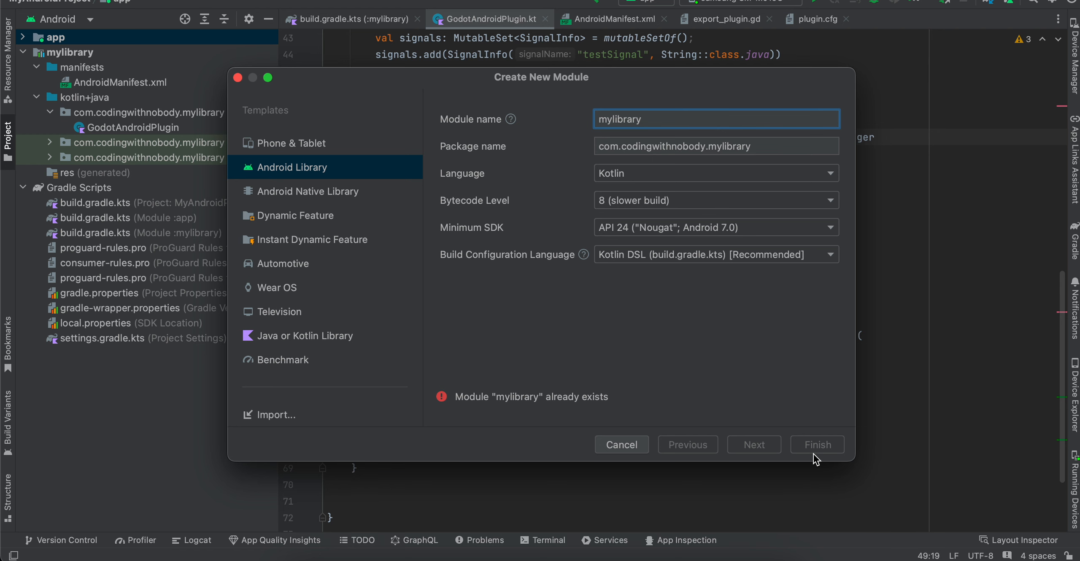
left_click(621, 443)
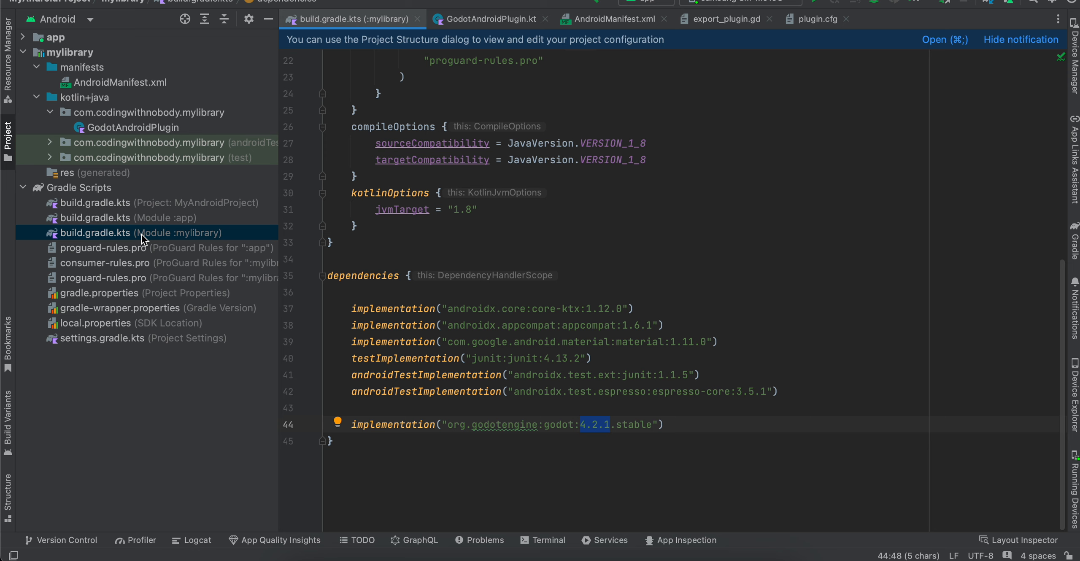
left_click(346, 424)
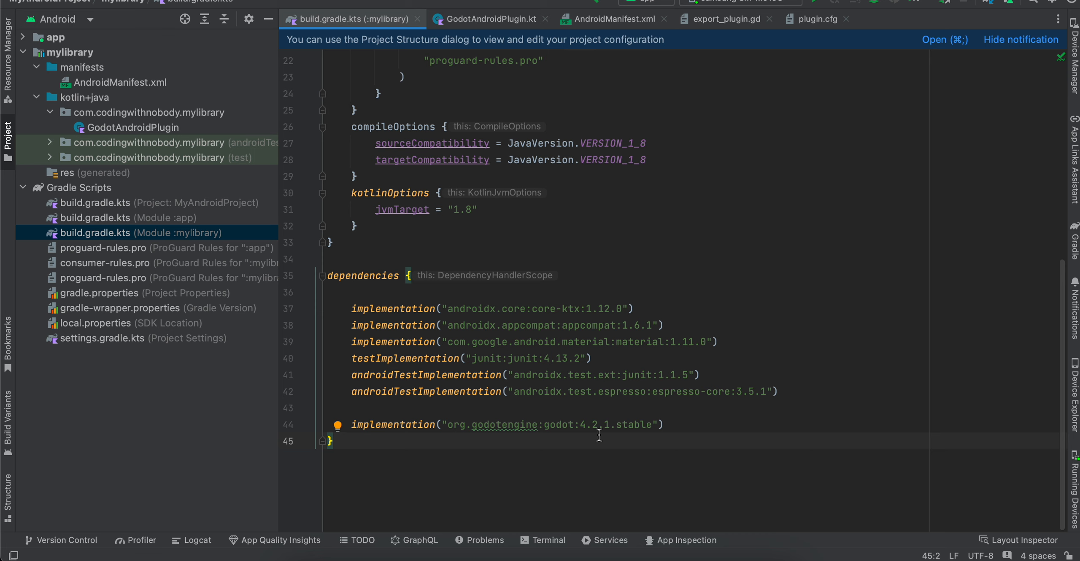
double_click(593, 424)
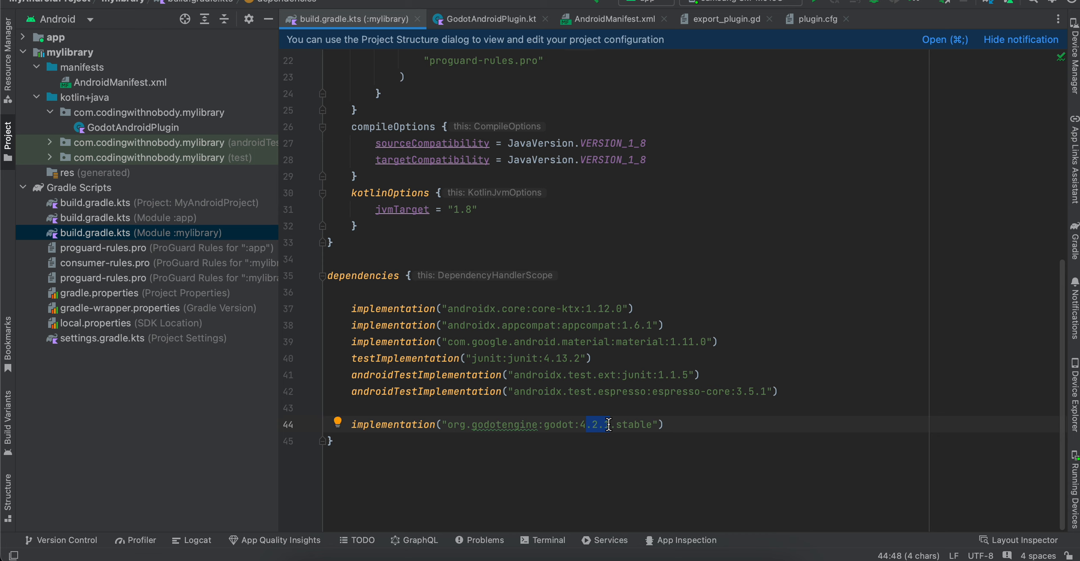
type("1")
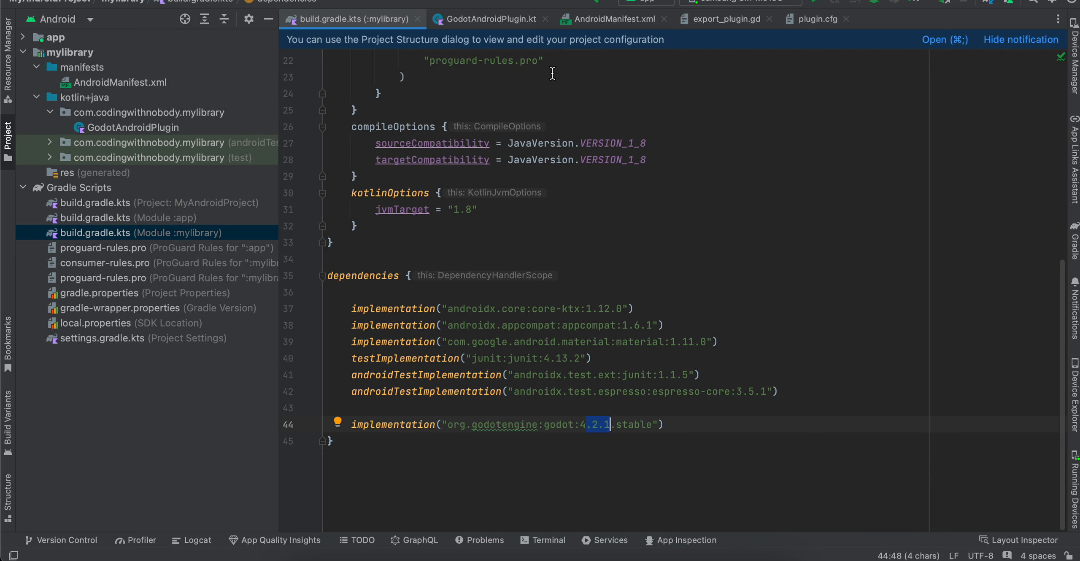
left_click(133, 127)
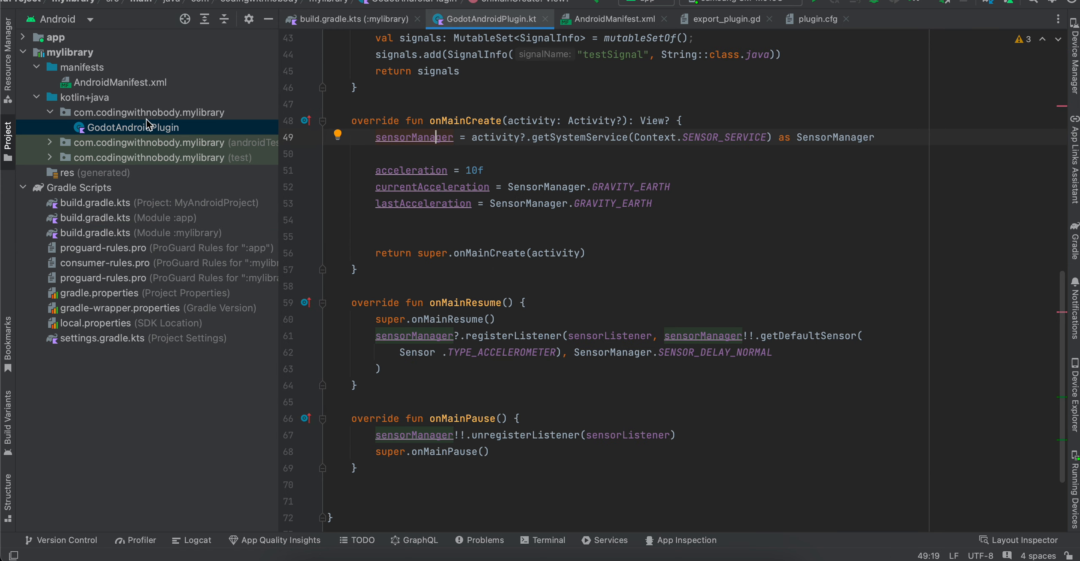
scroll("up", 3)
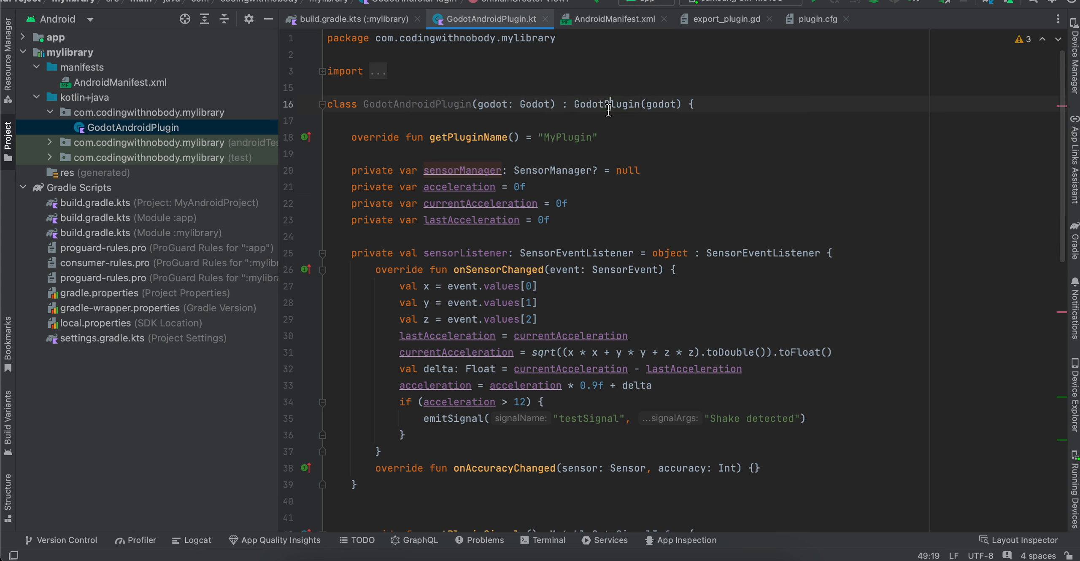
double_click(468, 137)
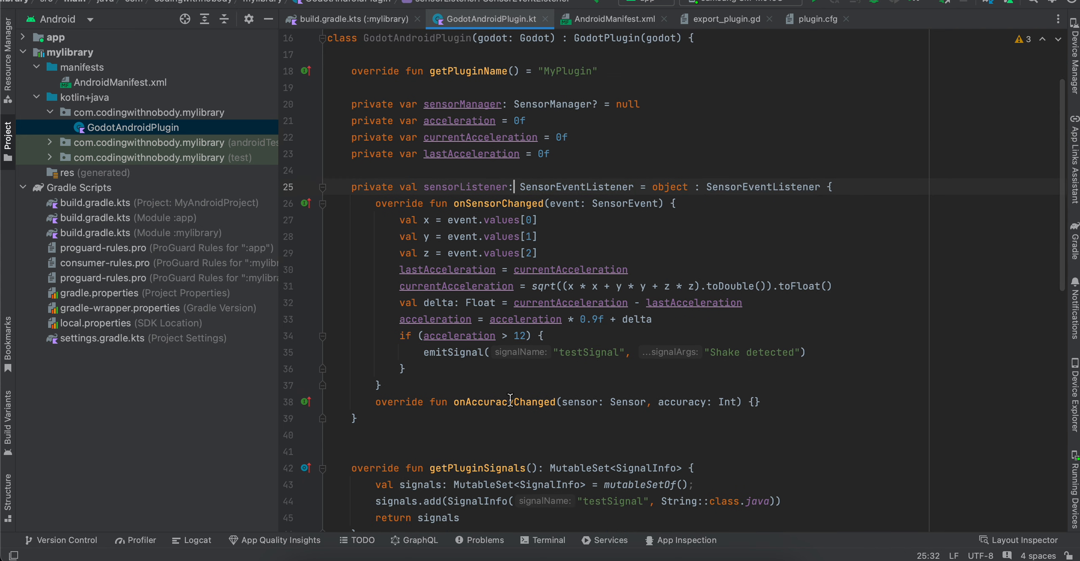
double_click(505, 403)
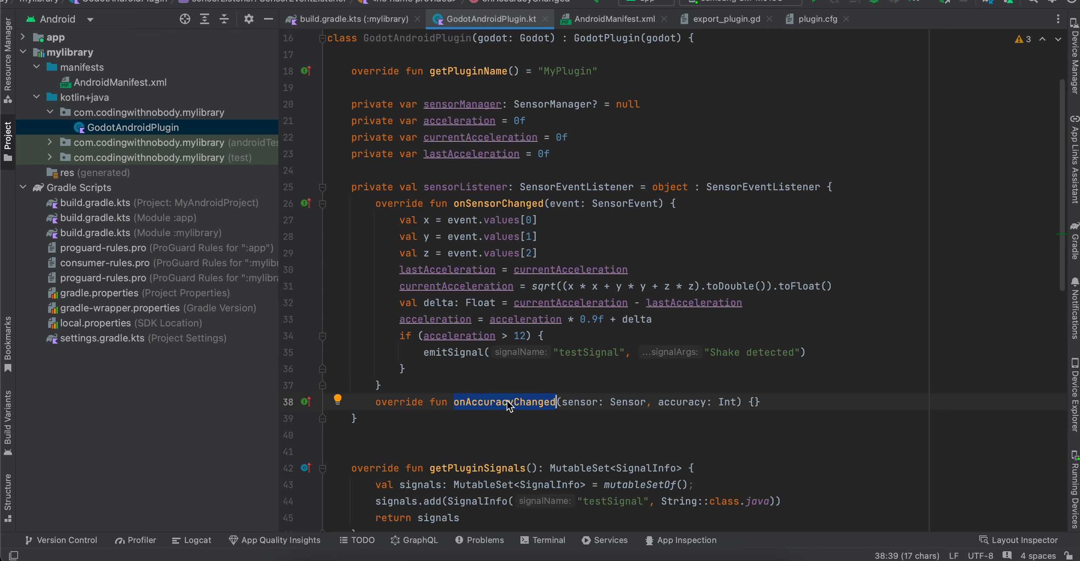
mouse_move(422, 224)
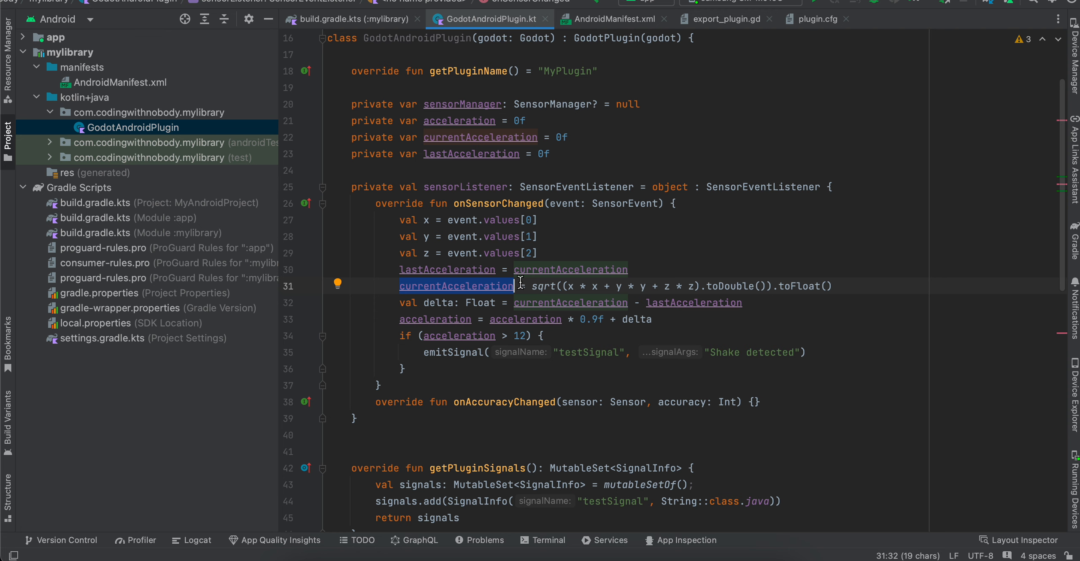
left_click(571, 302)
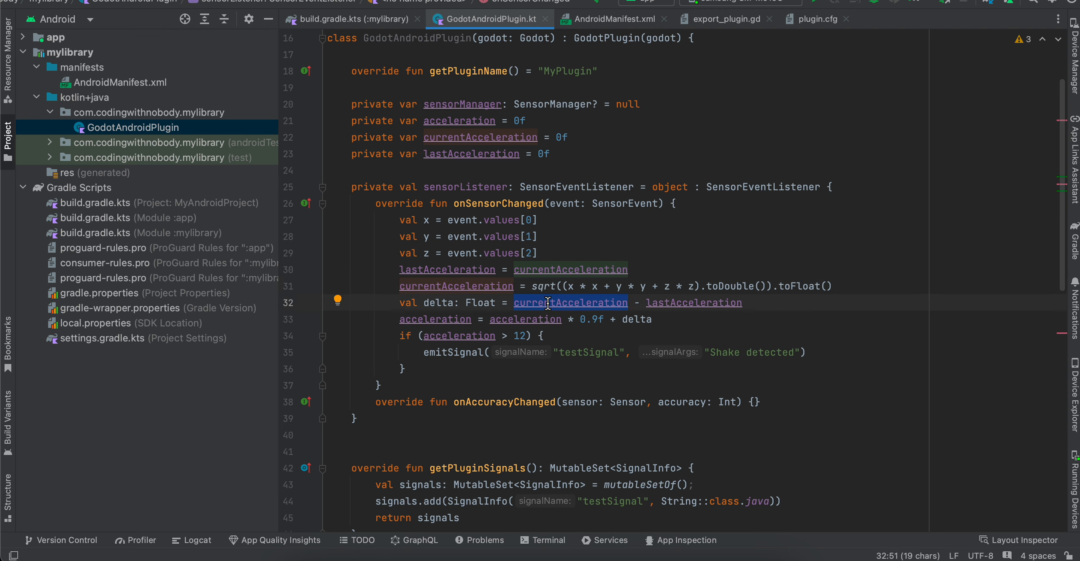
mouse_move(549, 305)
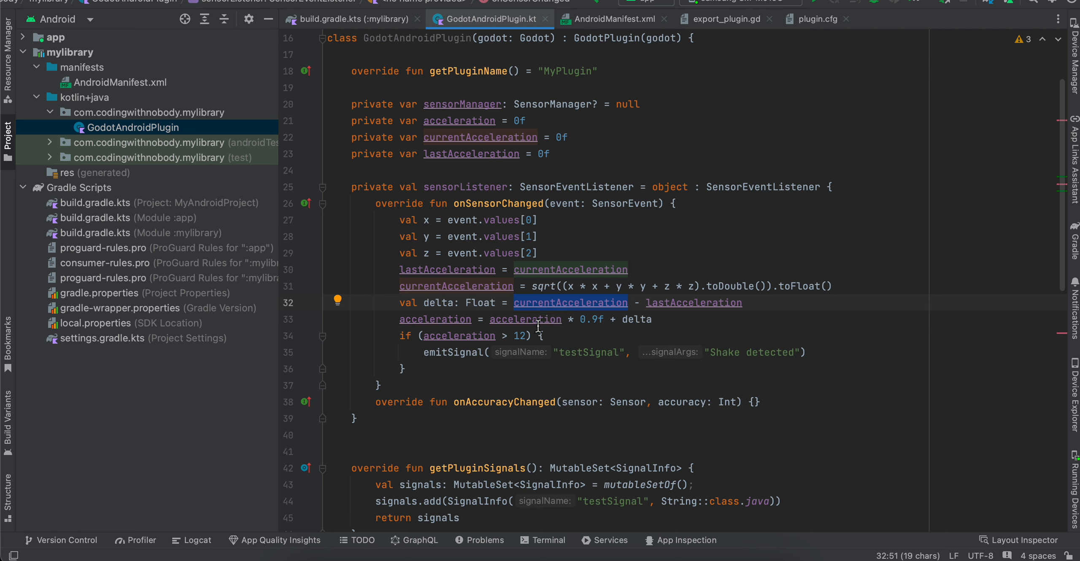
mouse_move(525, 319)
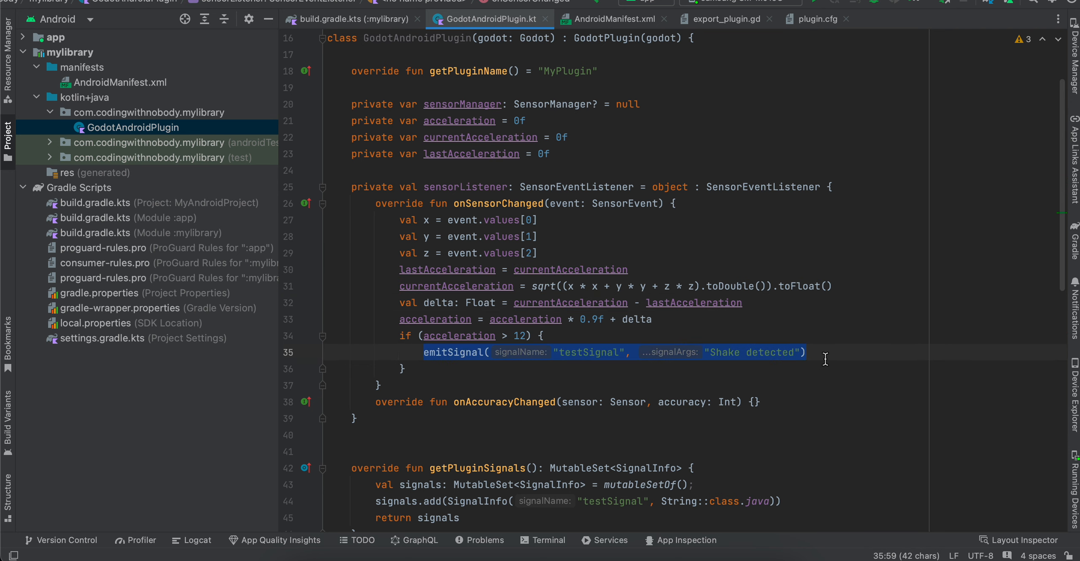
scroll("down", 3)
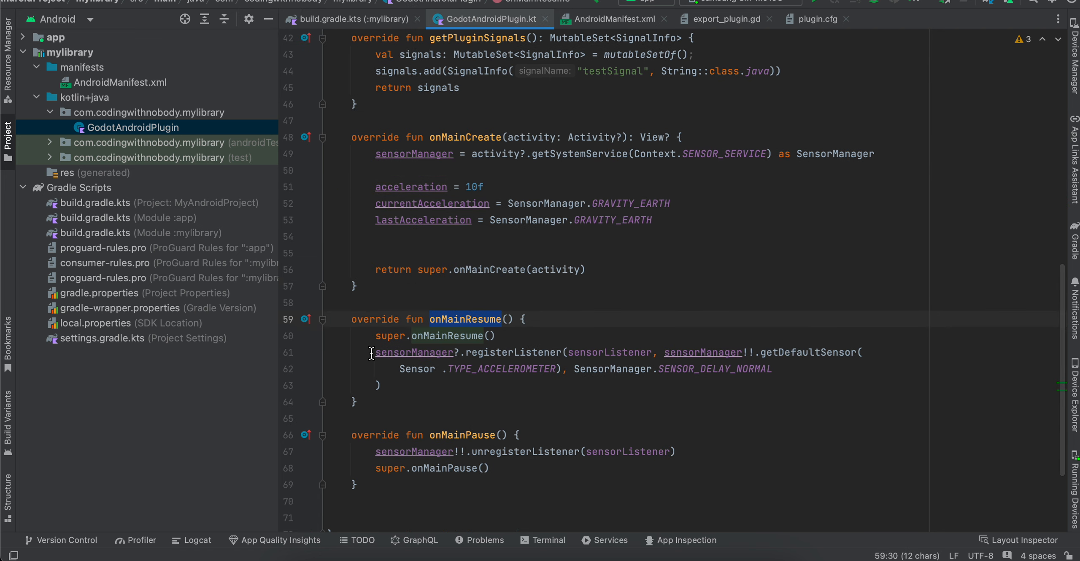
left_click_drag(375, 351, 381, 385)
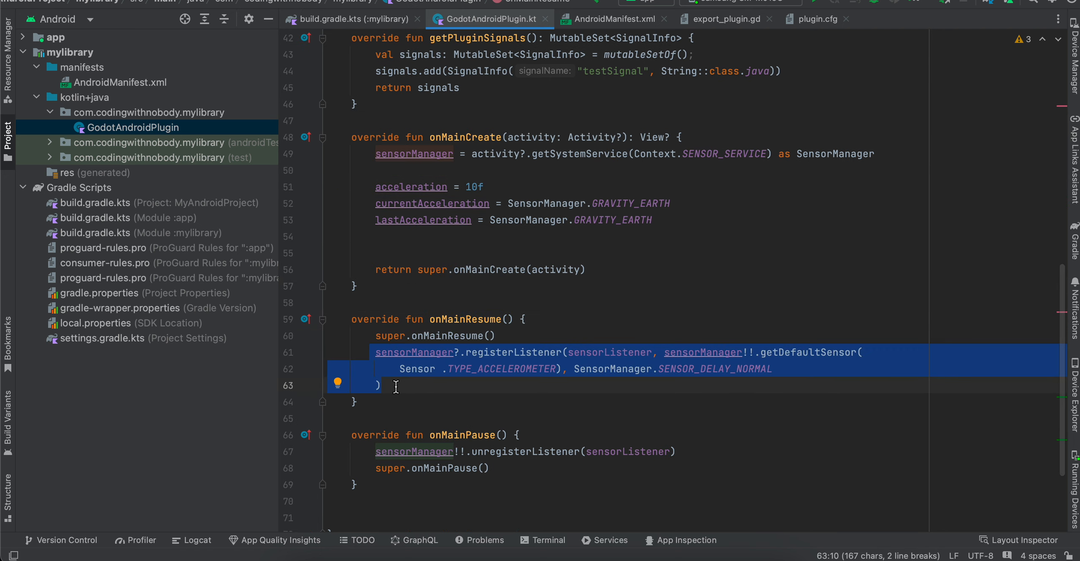
double_click(464, 435)
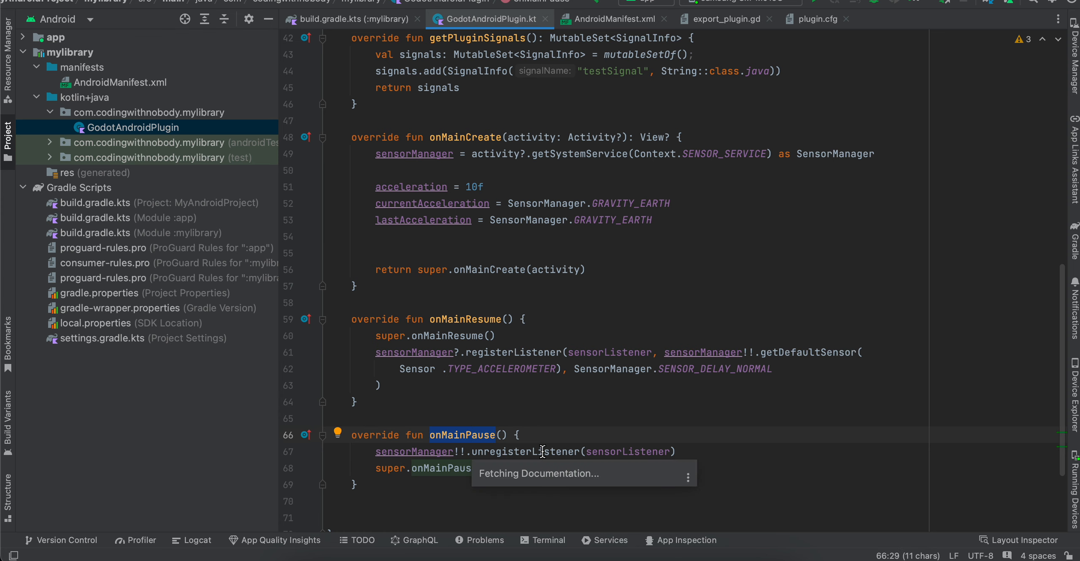
left_click(612, 19)
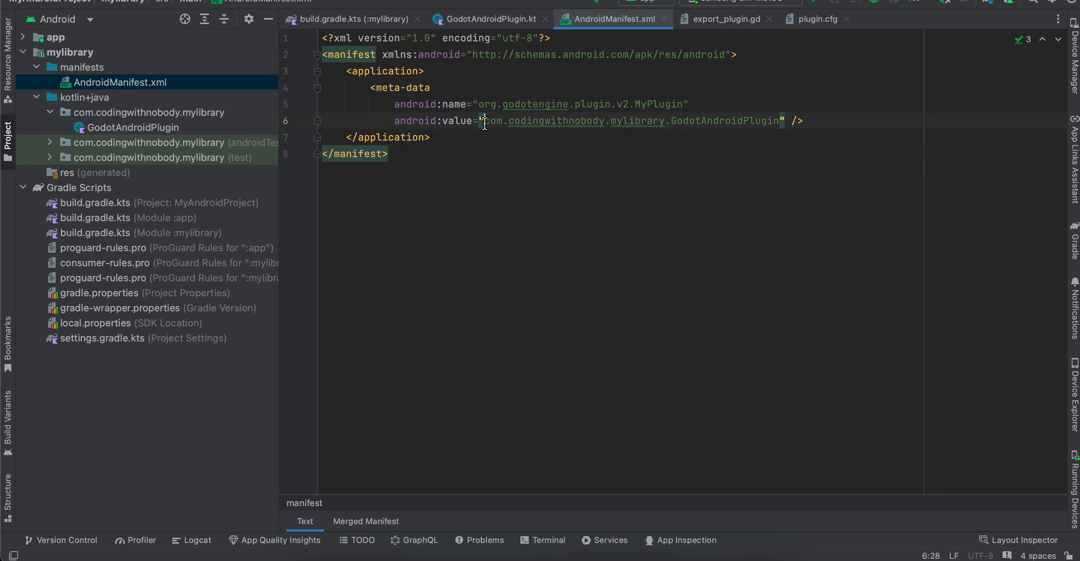
- Compare the MyPlugin name between the library manifest and GodotAndroidPlugin.kt, ending on the manifest
double_click(545, 121)
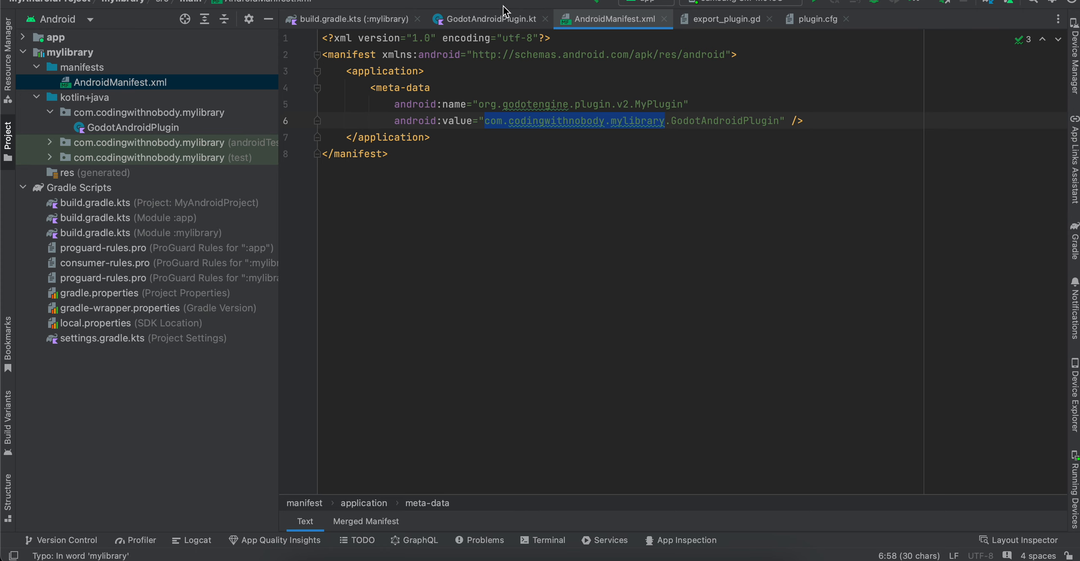
left_click(489, 18)
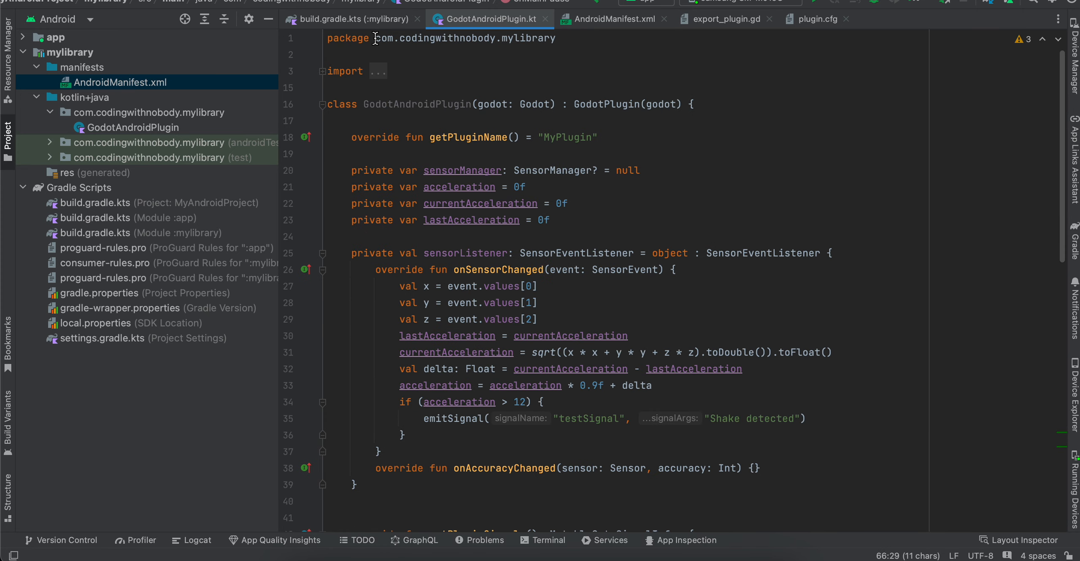
left_click(614, 18)
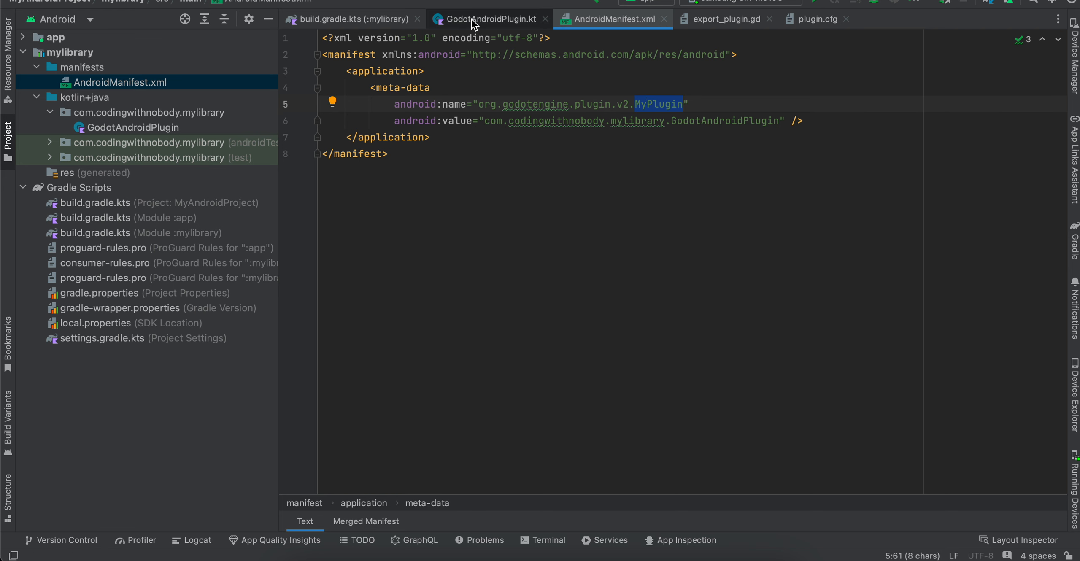
left_click(490, 18)
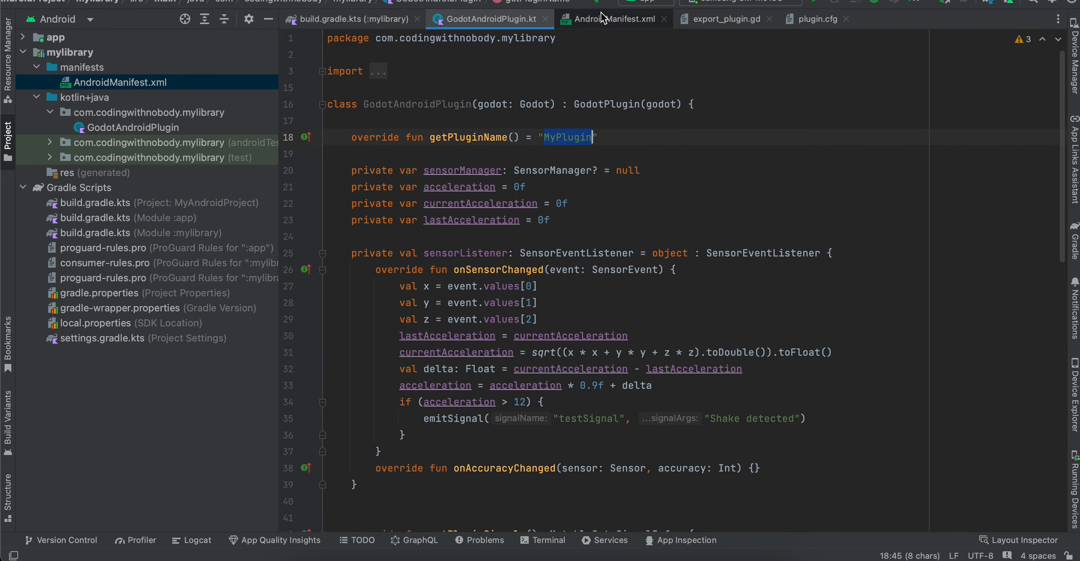
left_click(612, 19)
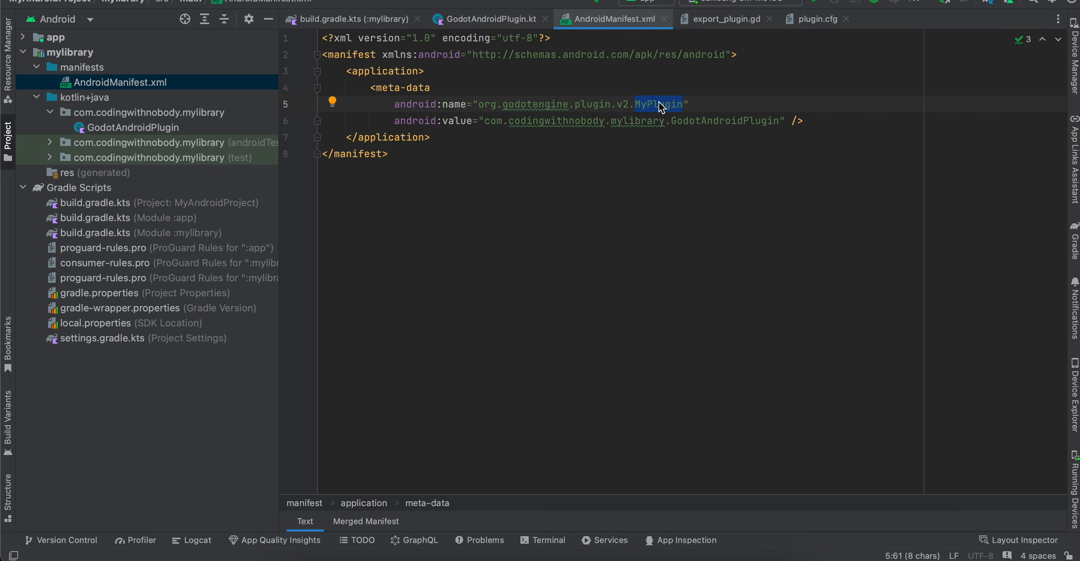
left_click(61, 19)
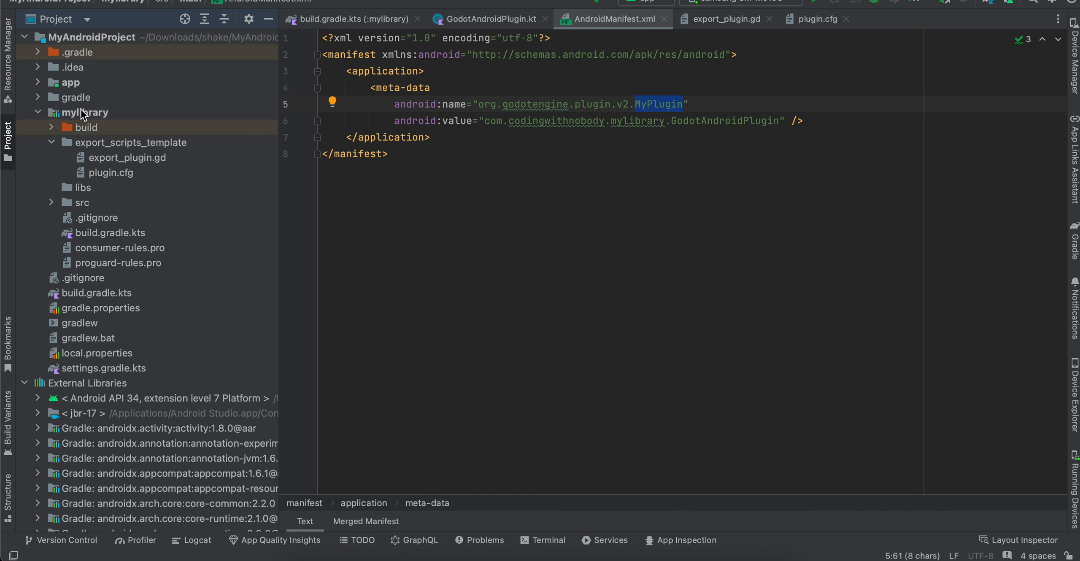
left_click(131, 143)
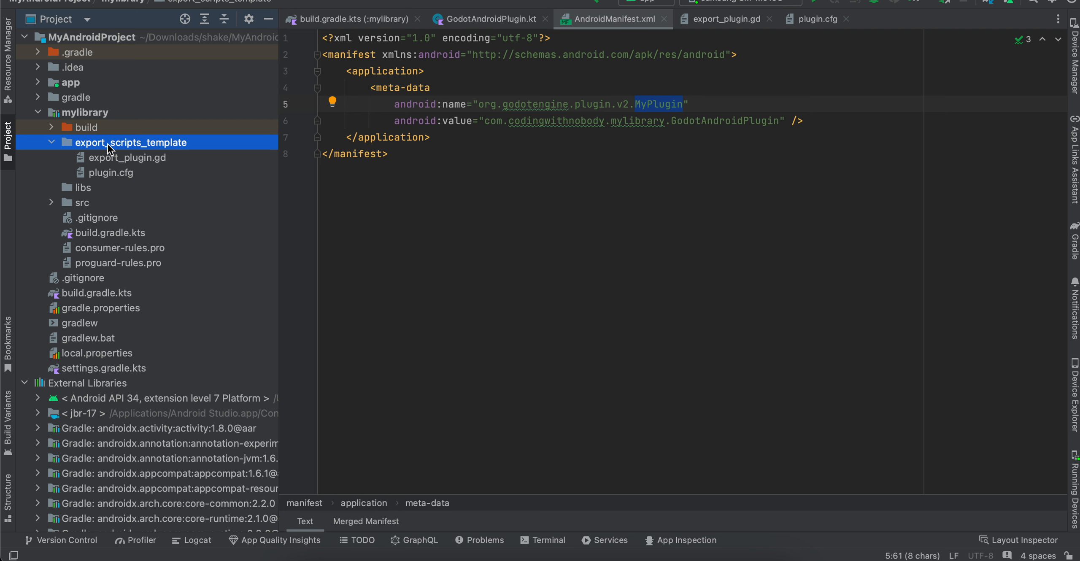
left_click(126, 159)
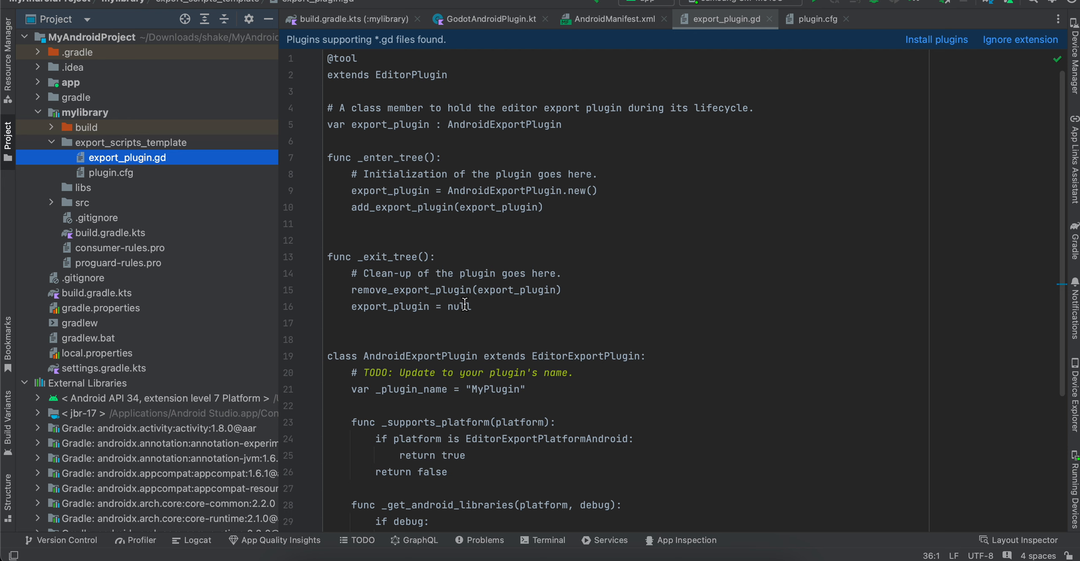
scroll("down", 3)
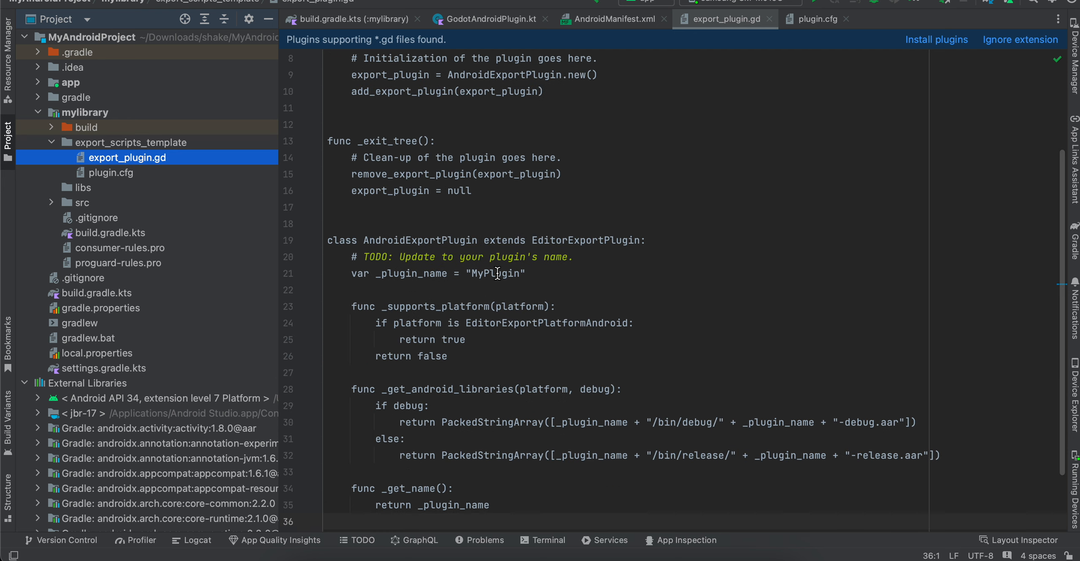
double_click(497, 273)
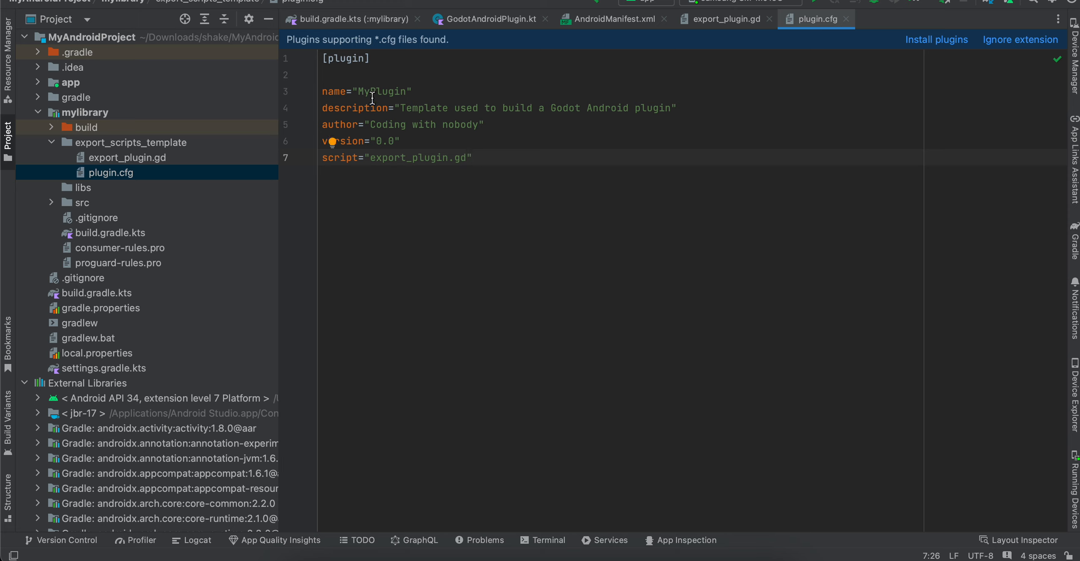
- Highlight the MyPlugin name value in plugin.cfg
double_click(382, 92)
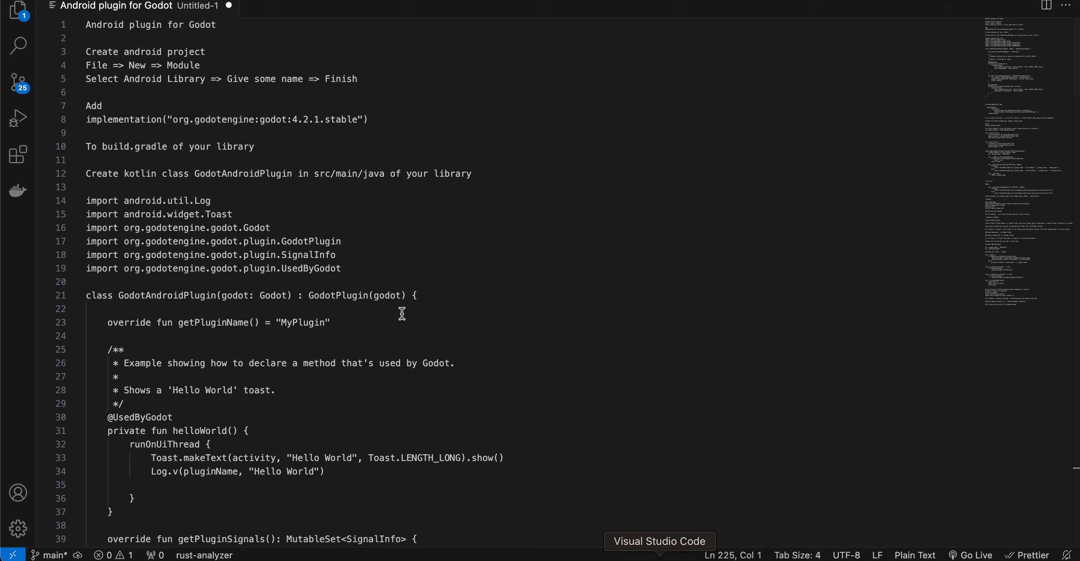
- Scroll the plugin notes down to the export_plugin.gd section
scroll("down", 3)
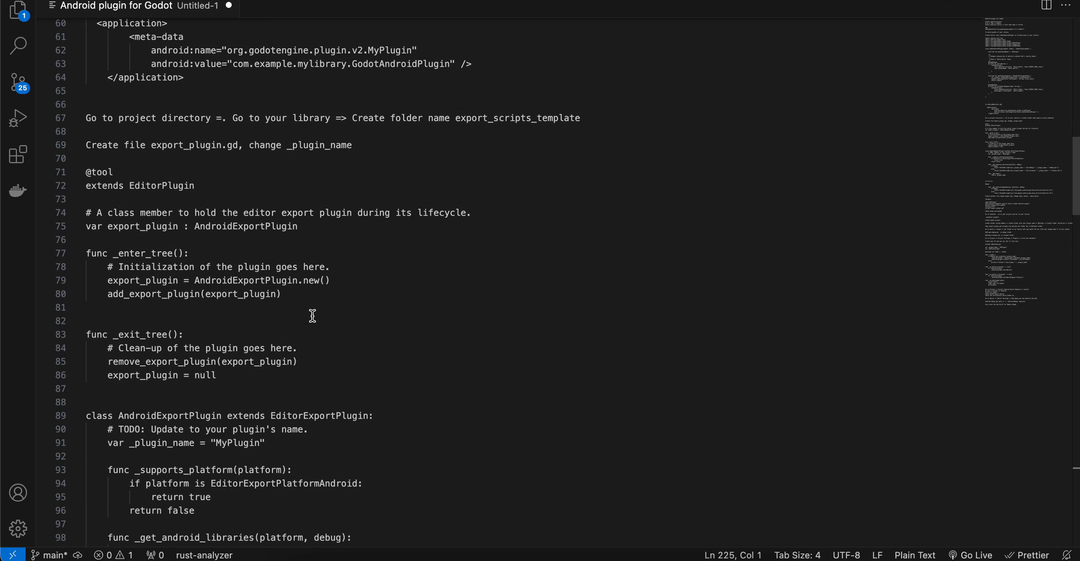
scroll("down", 3)
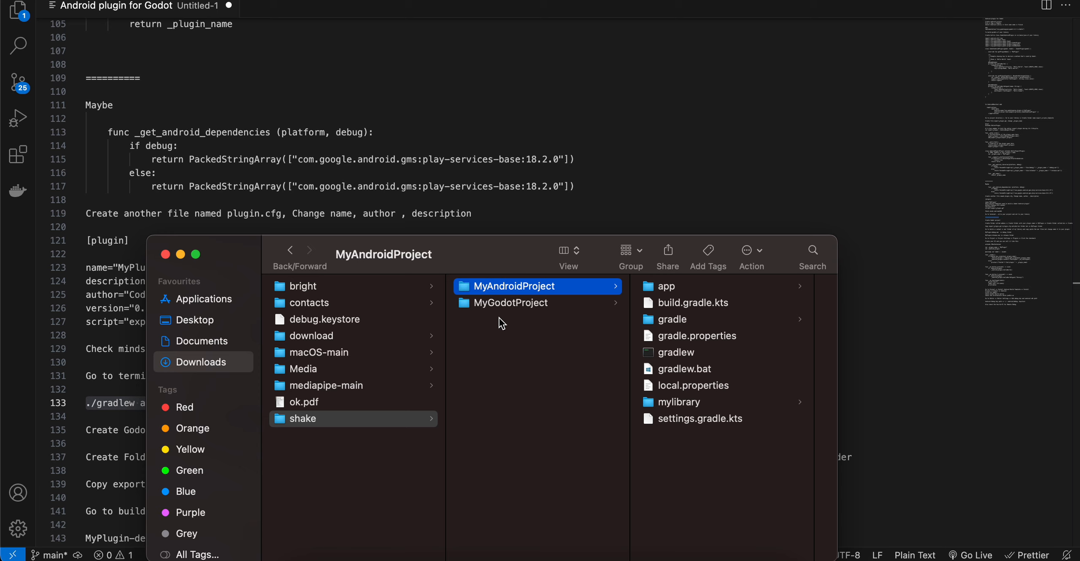
mouse_move(543, 293)
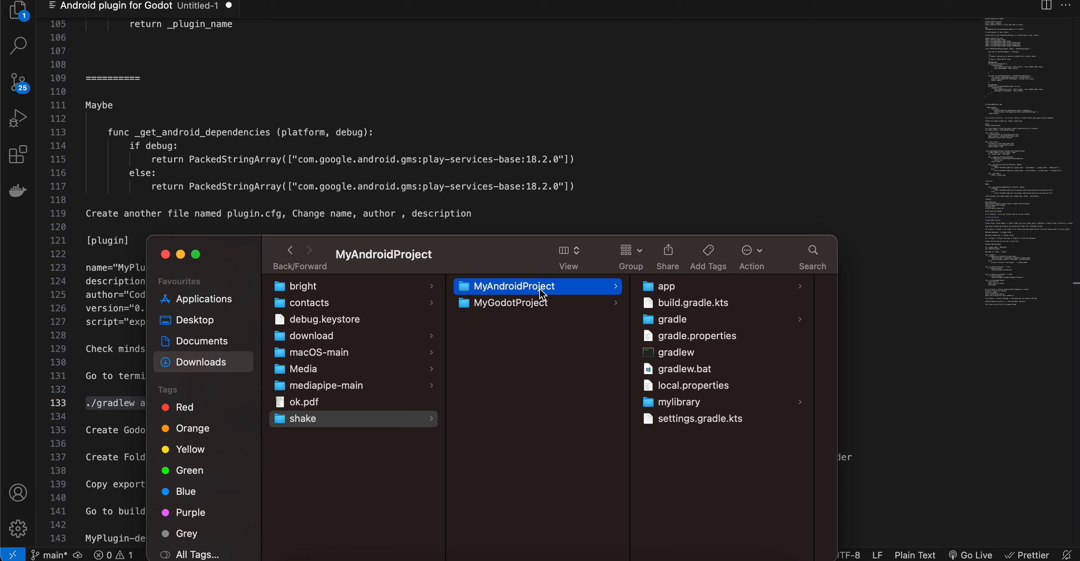
mouse_move(681, 298)
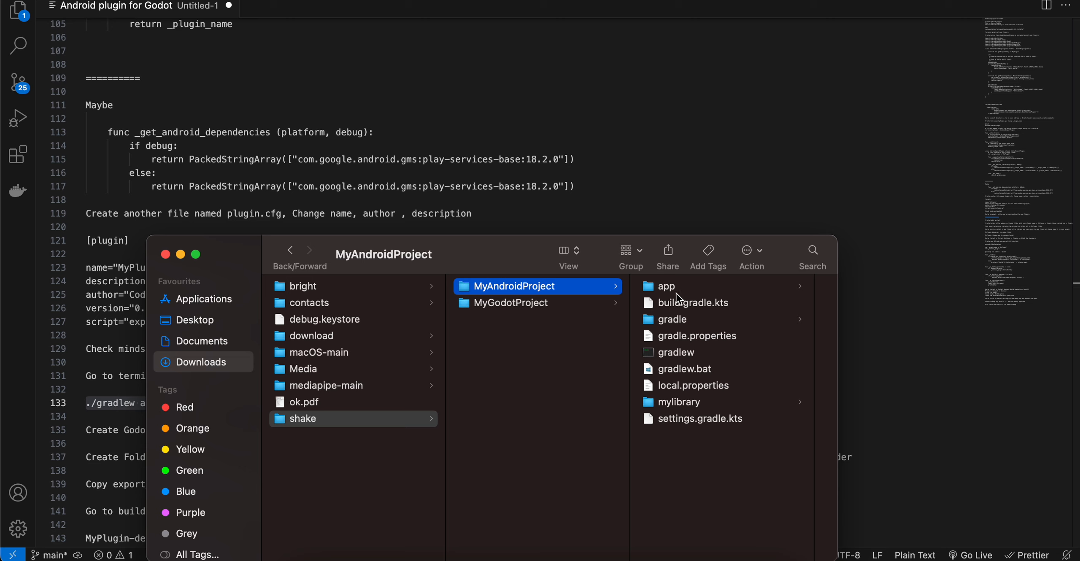
- Navigate into mylibrary's build outputs aar folder of MyAndroidProject
left_click(666, 286)
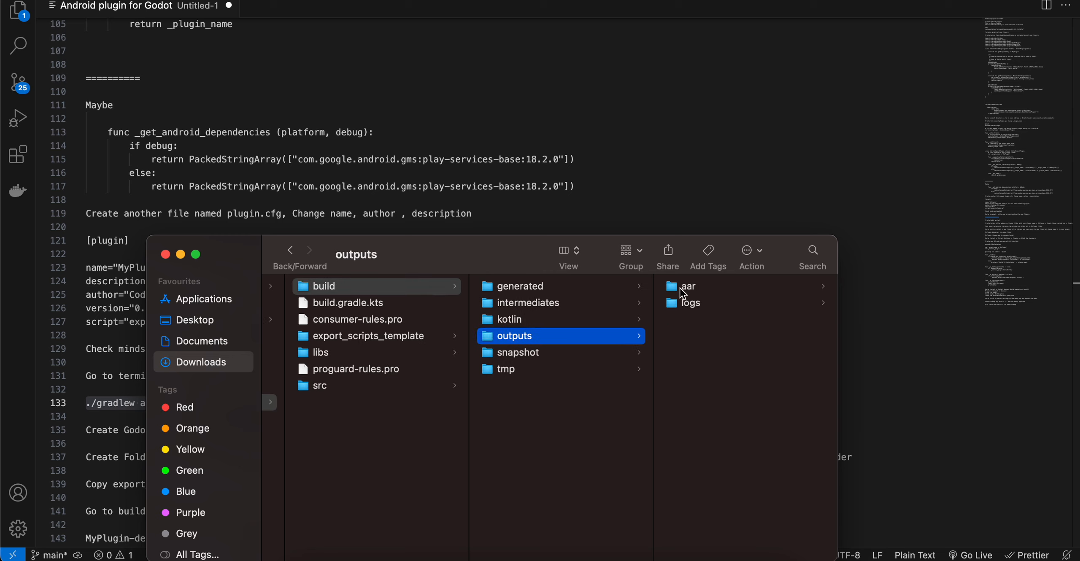
left_click(686, 286)
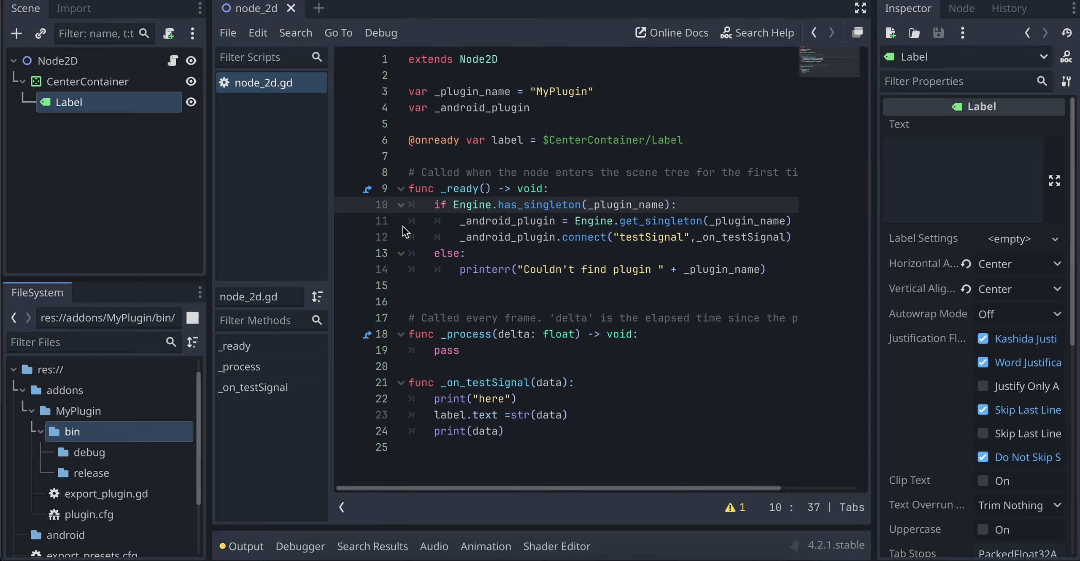
mouse_move(62, 391)
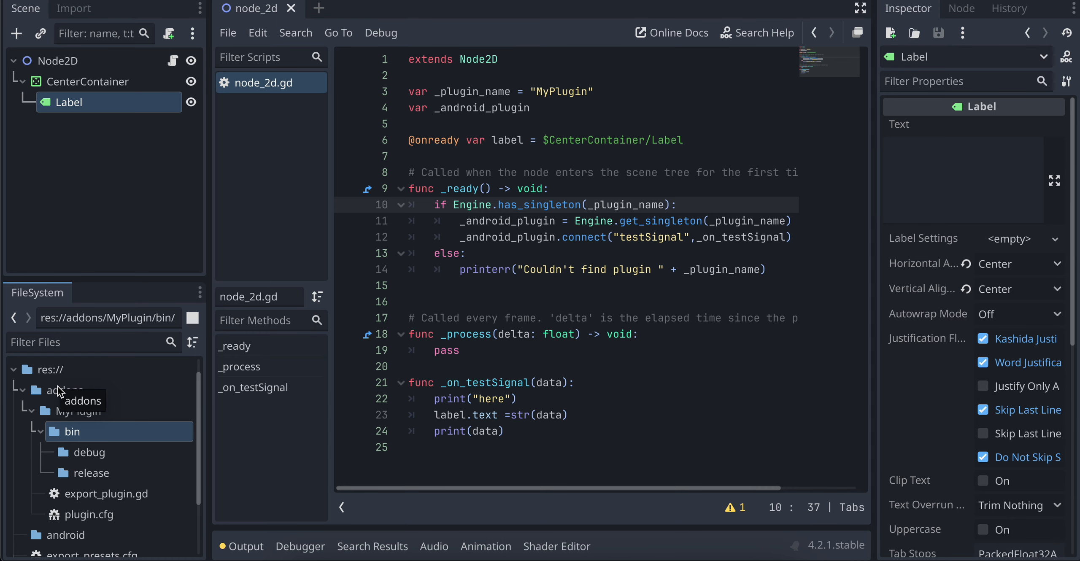
left_click(66, 391)
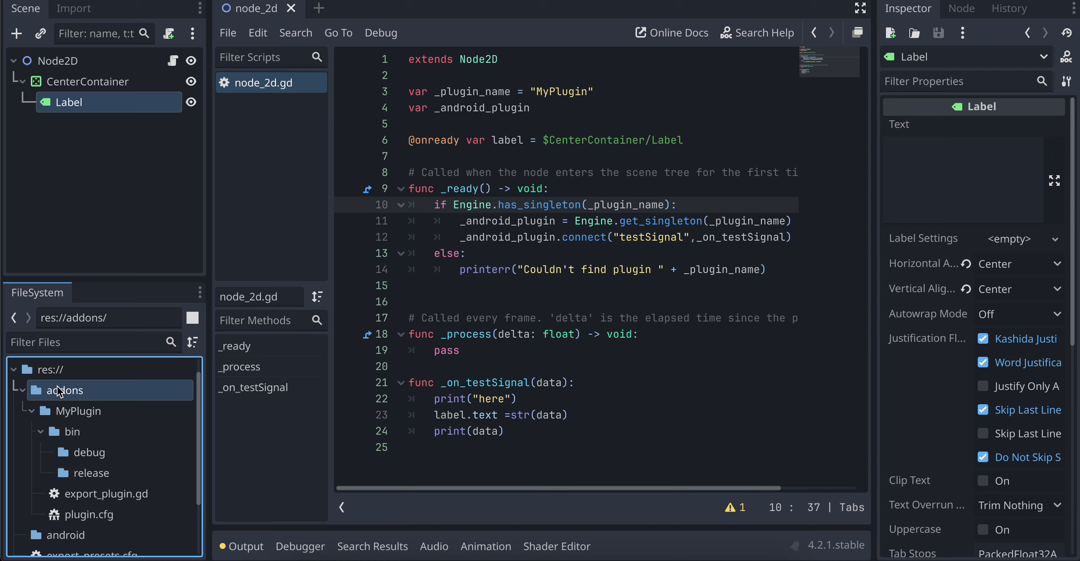
left_click(78, 410)
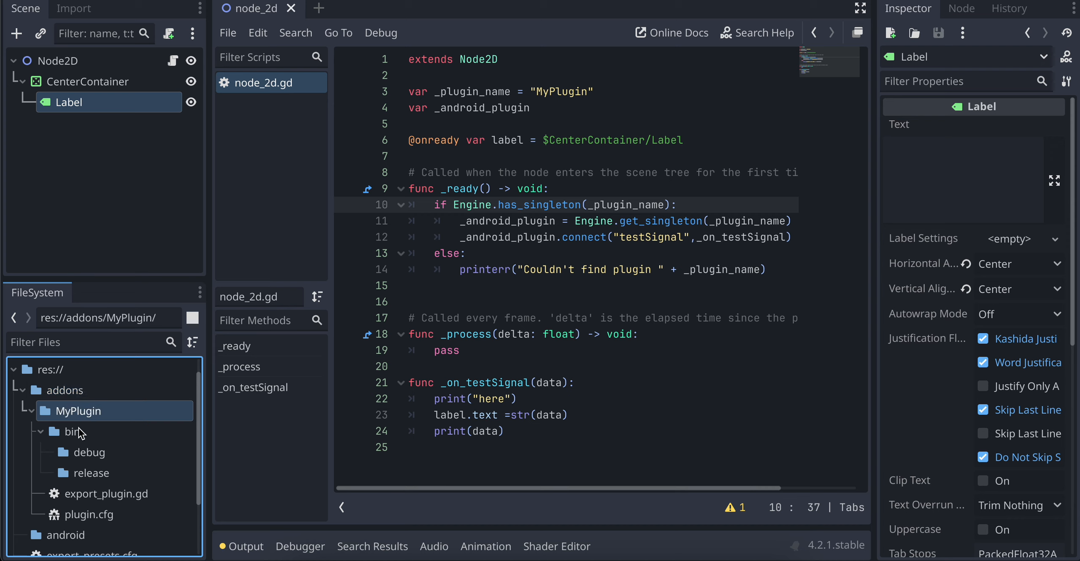
mouse_move(73, 432)
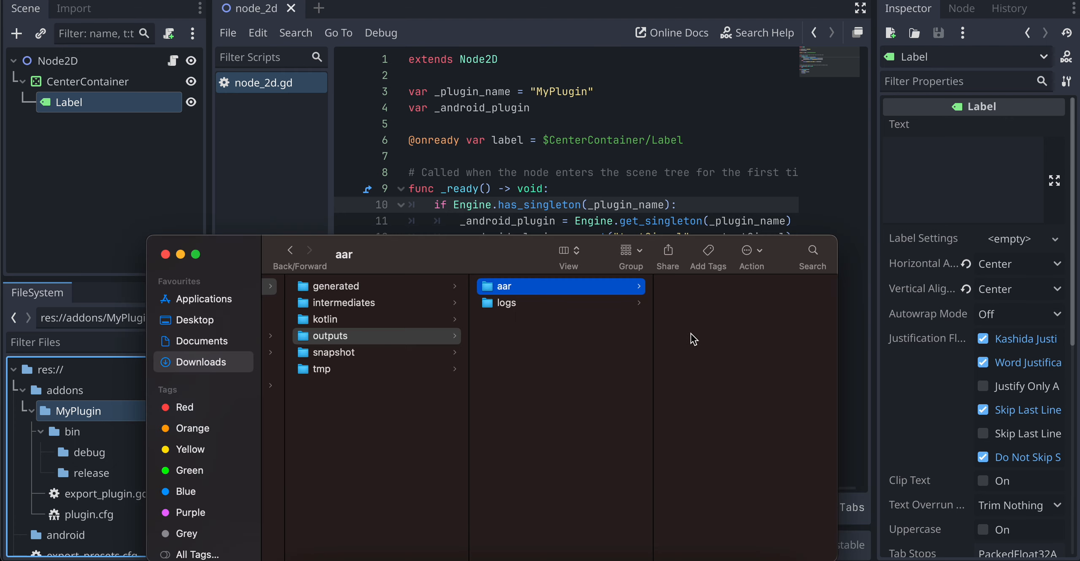
mouse_move(17, 511)
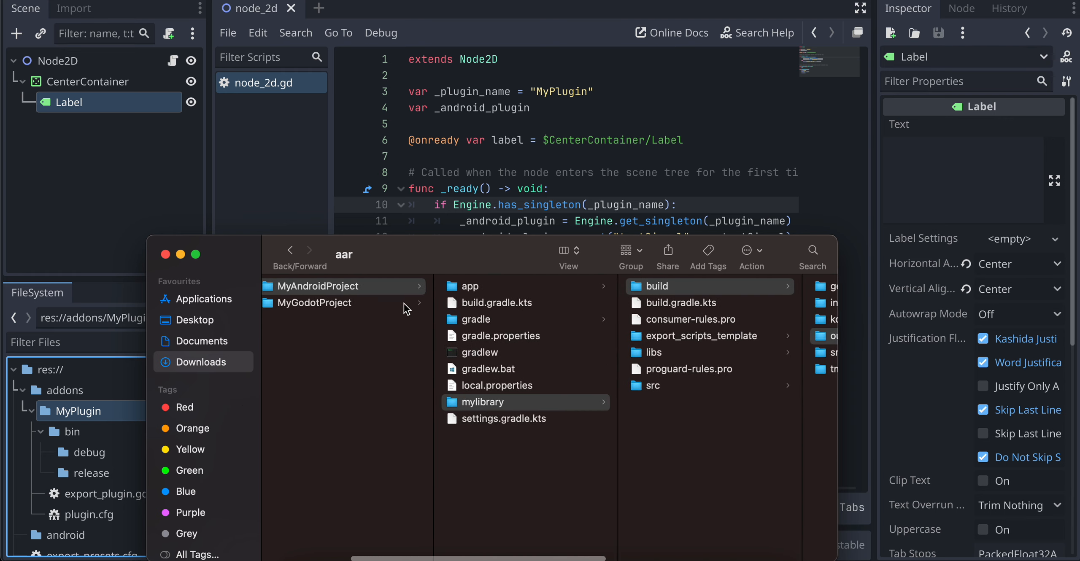
- Navigate into MyGodotProject's addons MyPlugin bin/debug folder and select MyPlugin-debug.aar
left_click(315, 303)
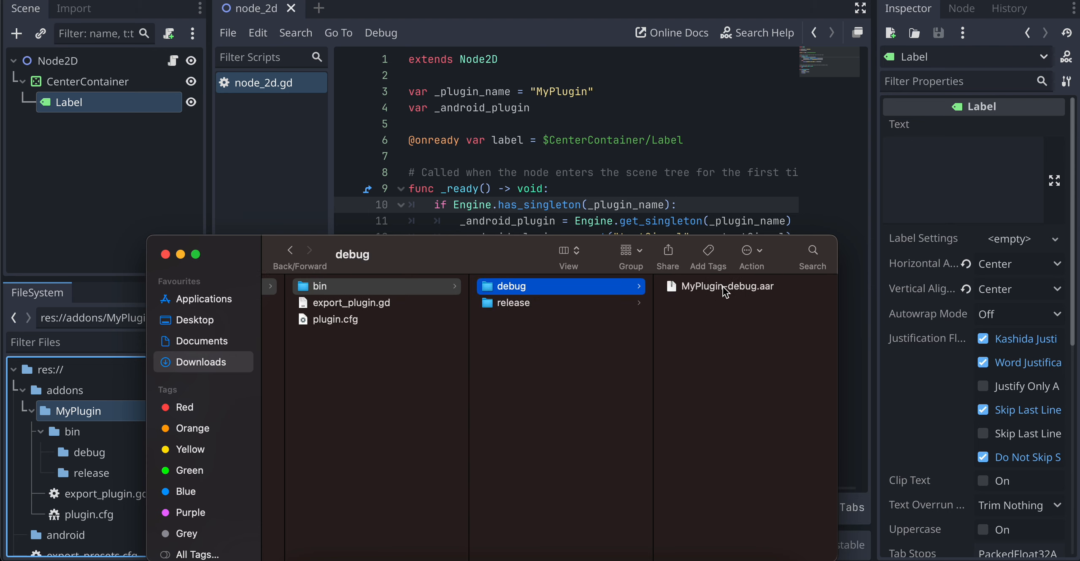
mouse_move(710, 295)
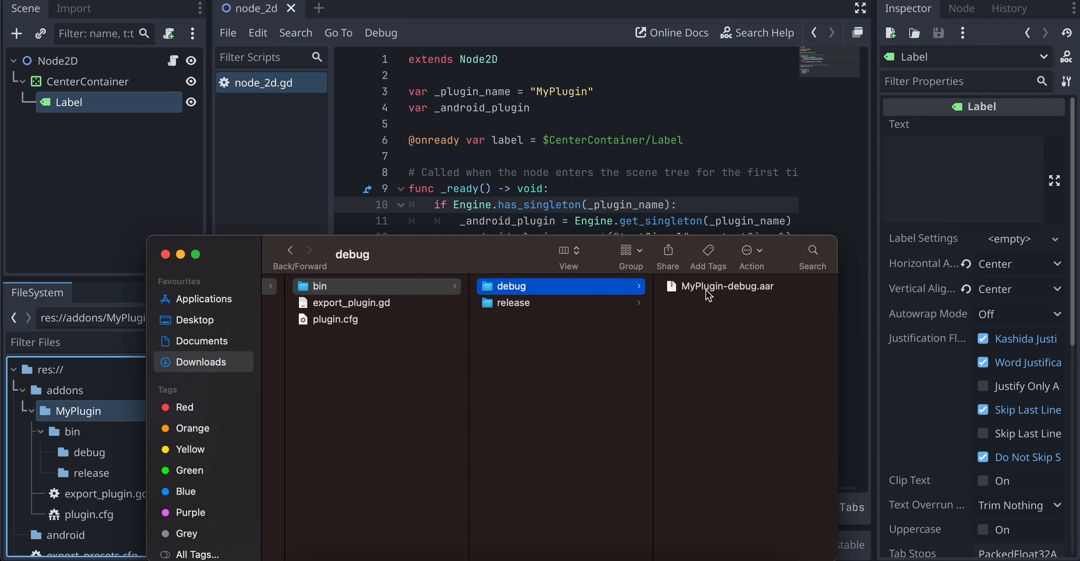
left_click(513, 303)
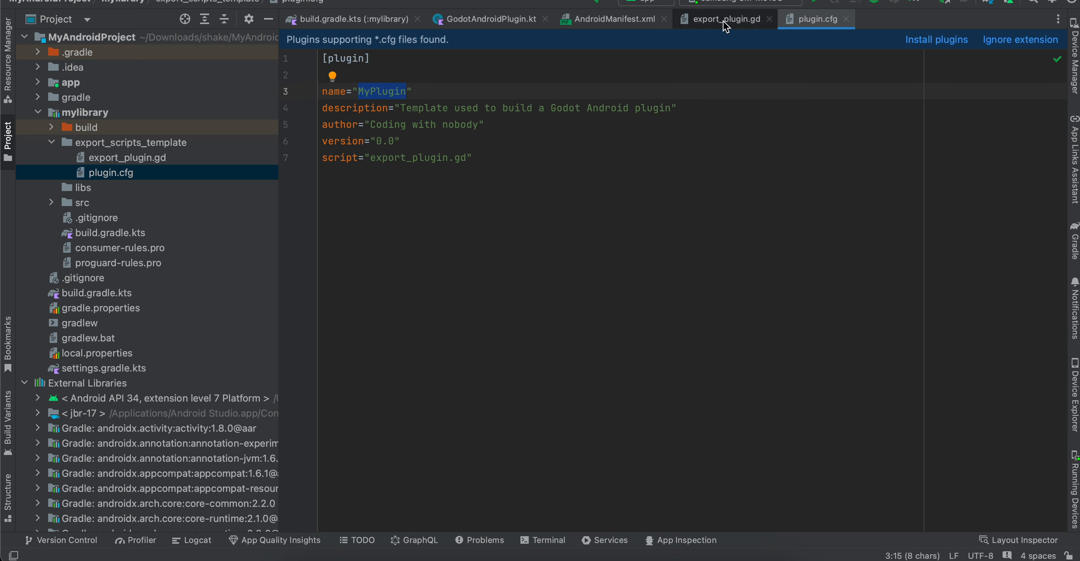
- View export_plugin.gd to confirm its _plugin_name matches MyPlugin from plugin.cfg
left_click(724, 18)
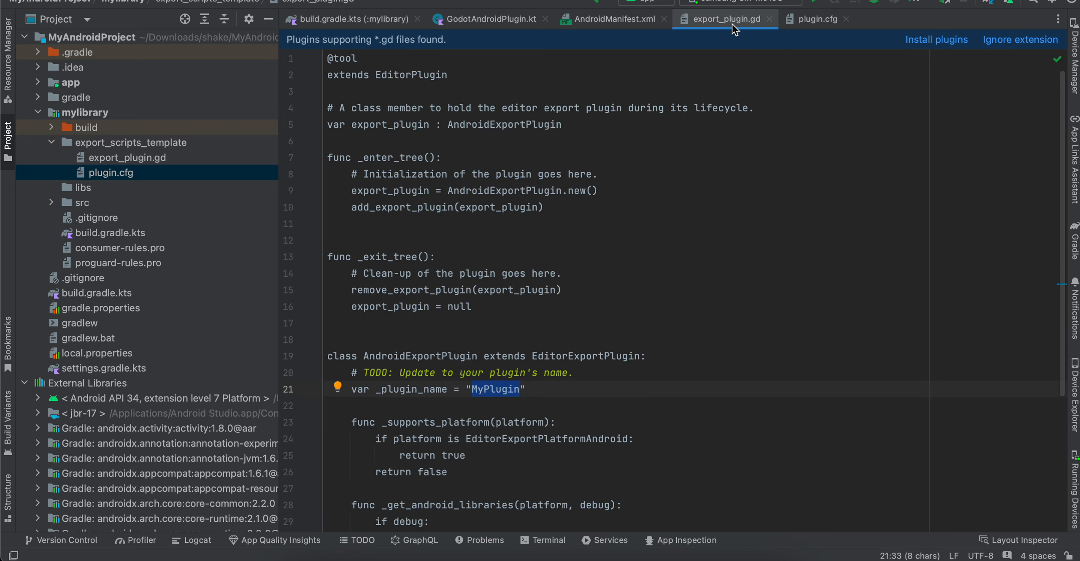
left_click(816, 19)
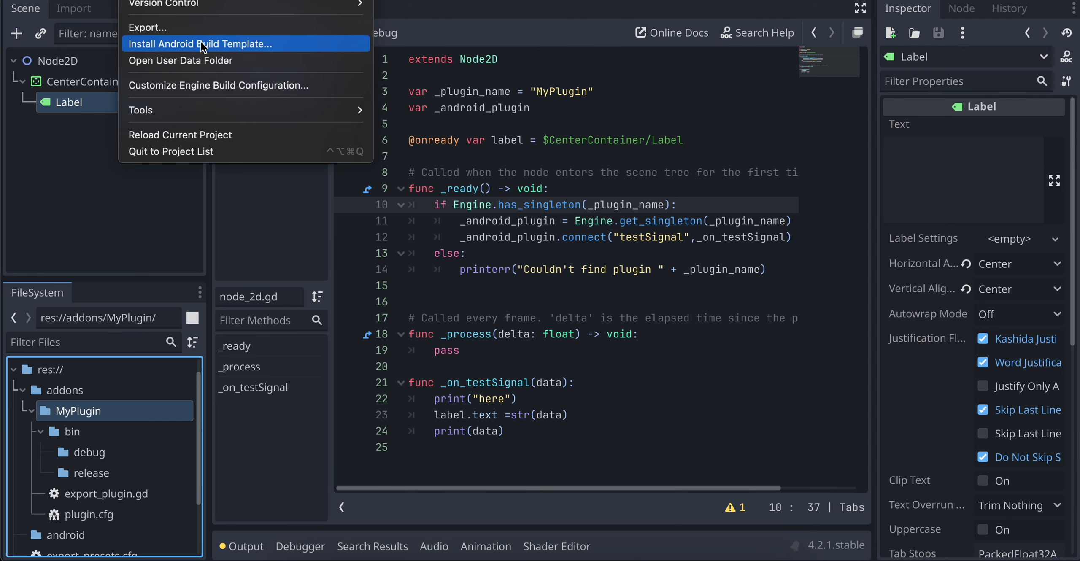
mouse_move(144, 28)
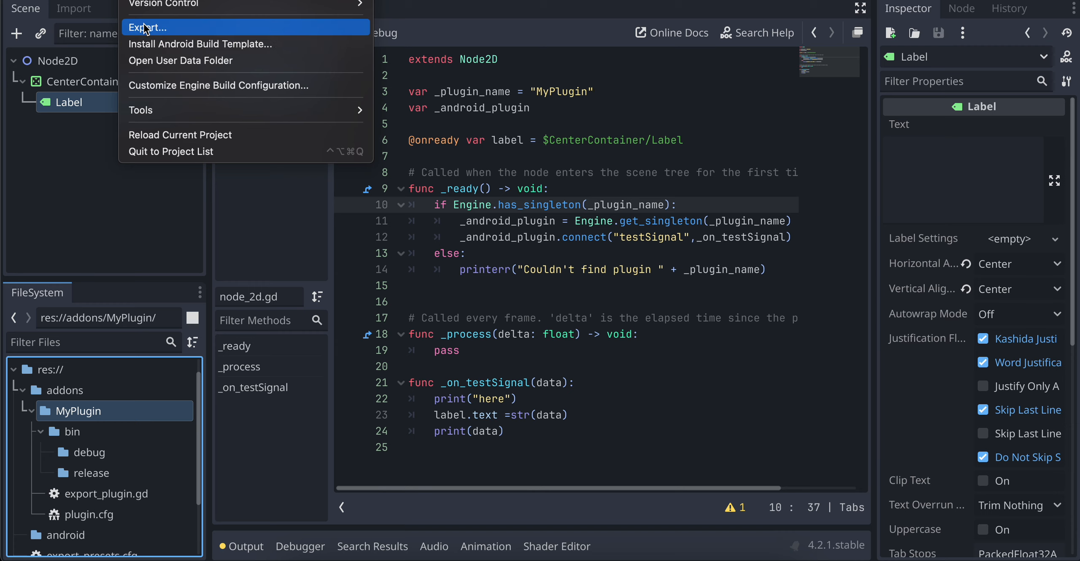
left_click(148, 28)
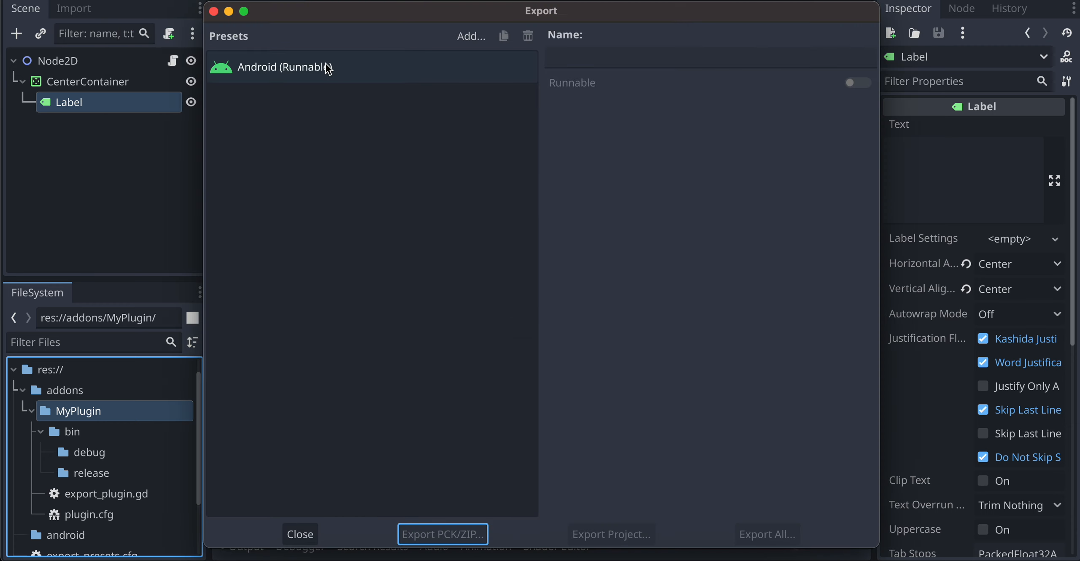
left_click(285, 67)
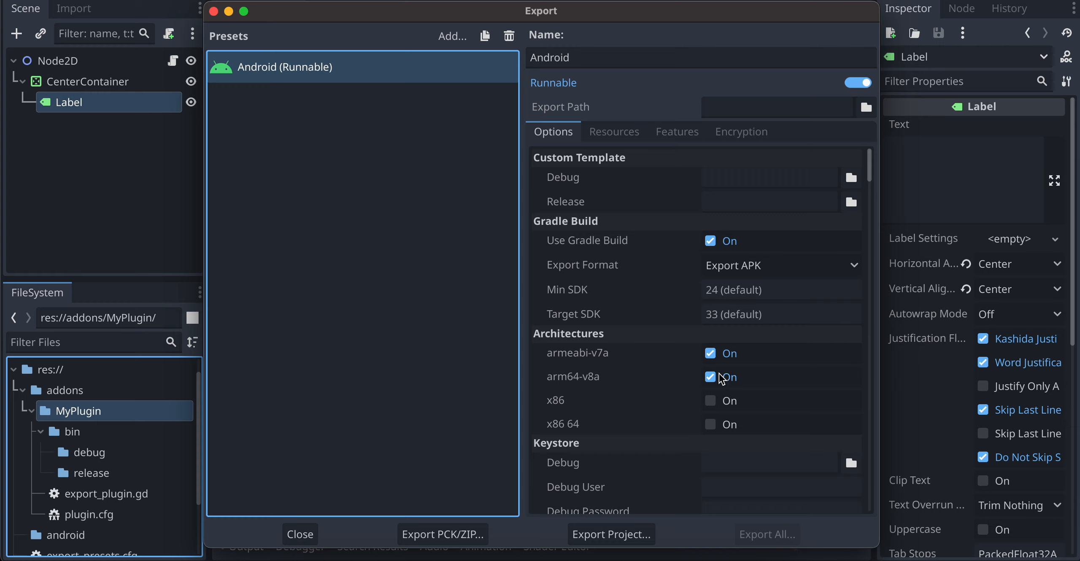
left_click(300, 534)
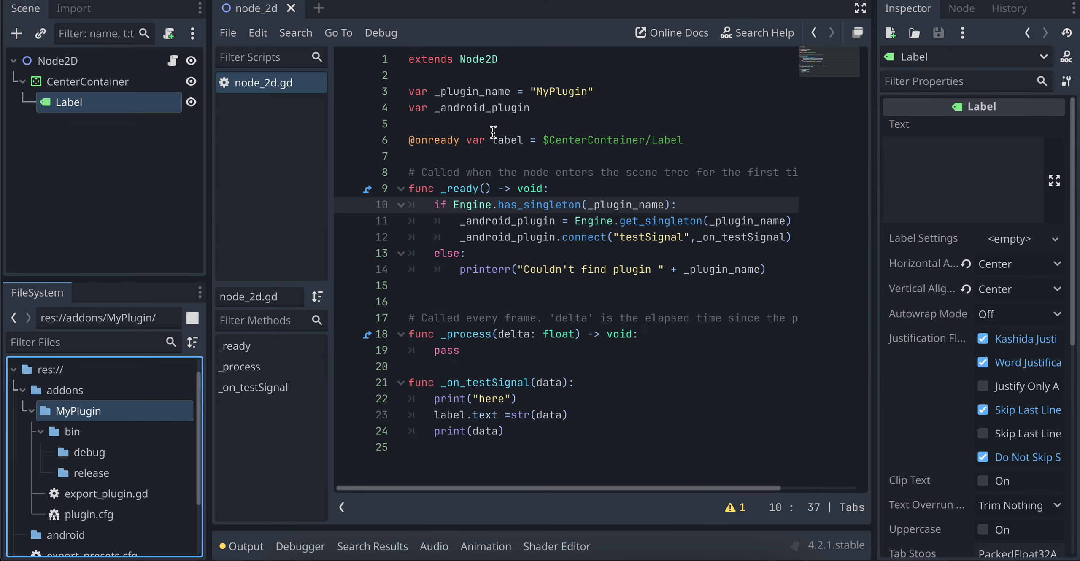
- View node_2d.gd full-screen, highlighting the MyPlugin singleton check and the label.text = str(data) line
double_click(560, 92)
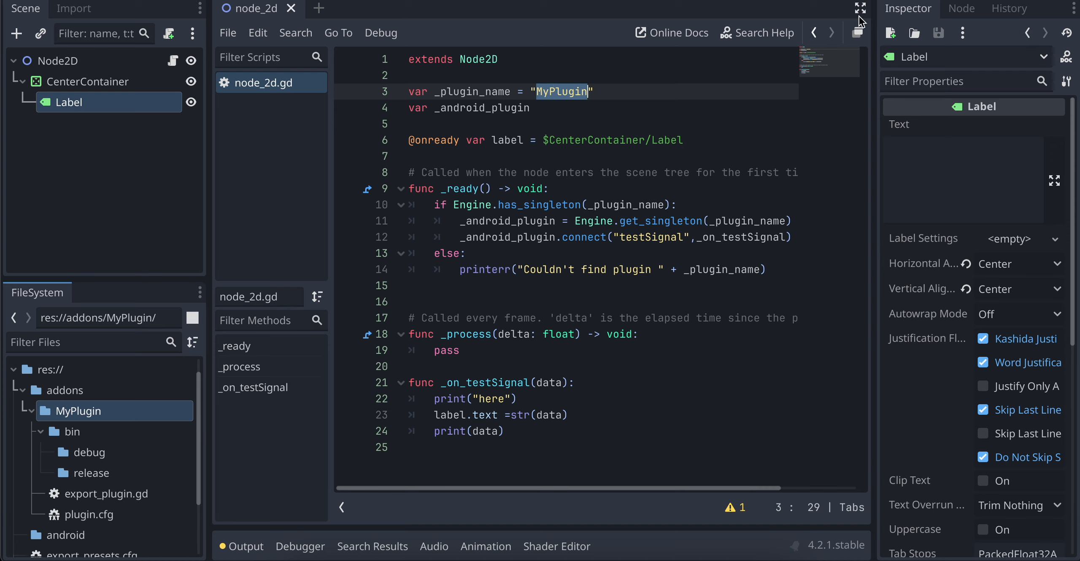
left_click(860, 8)
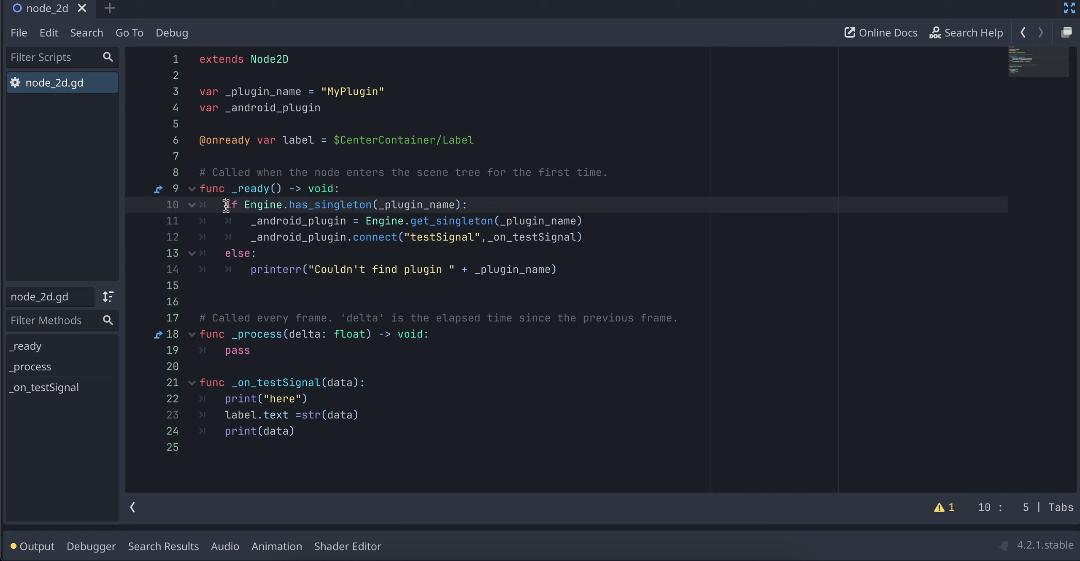
double_click(441, 237)
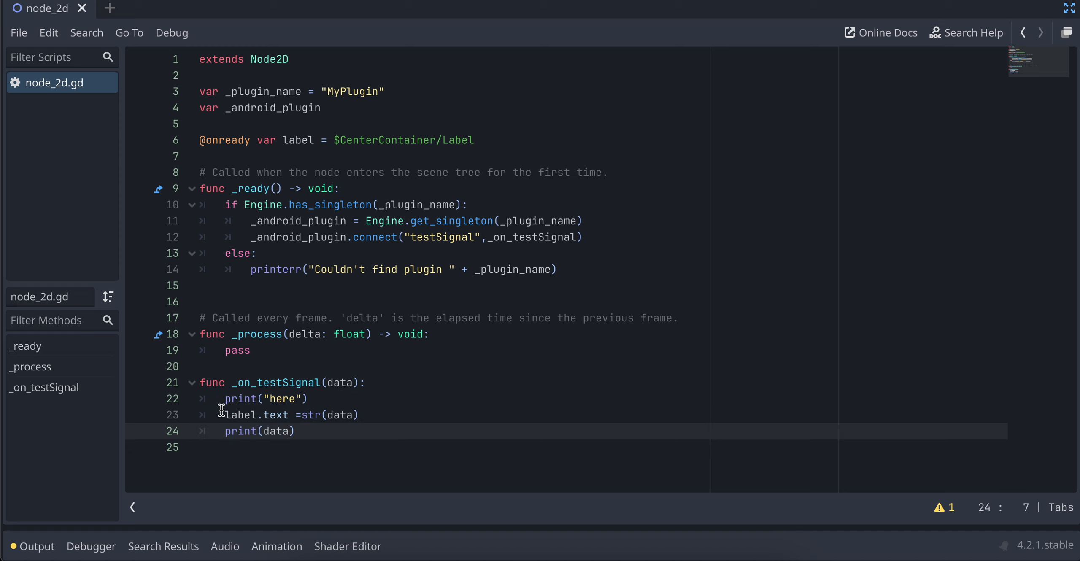
left_click_drag(224, 414, 360, 414)
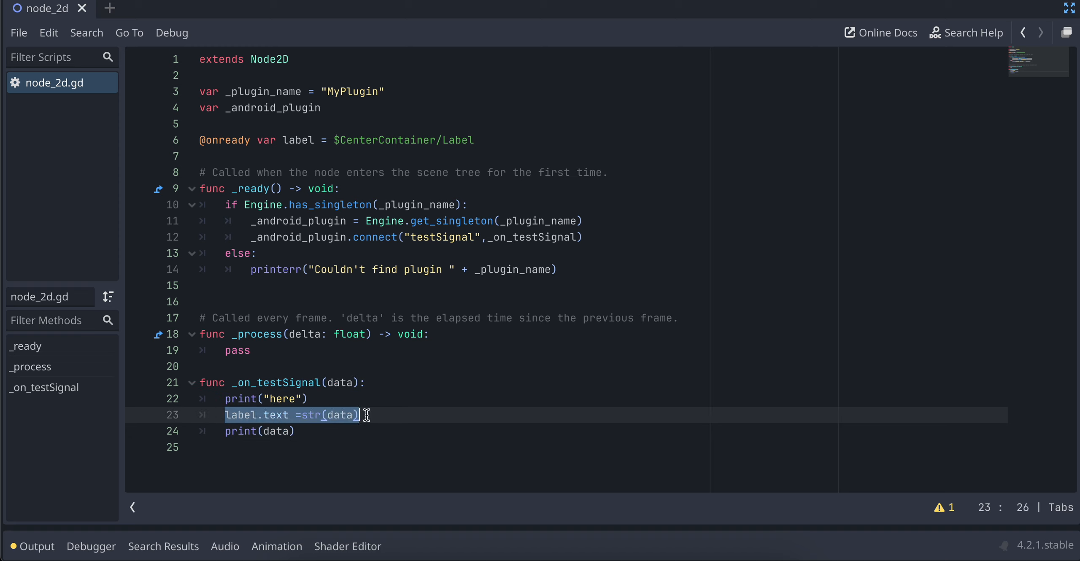
mouse_move(677, 80)
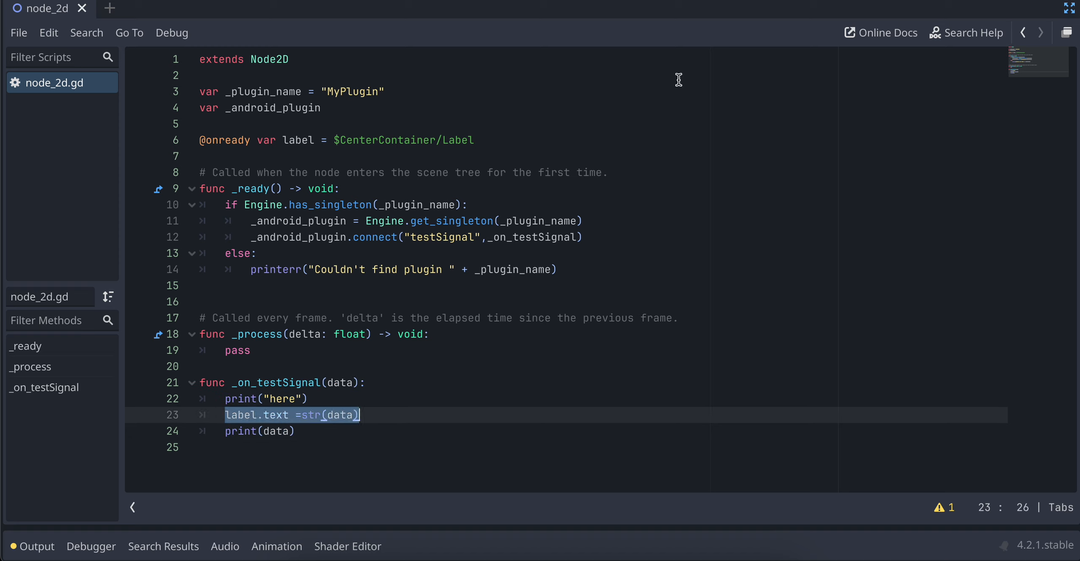